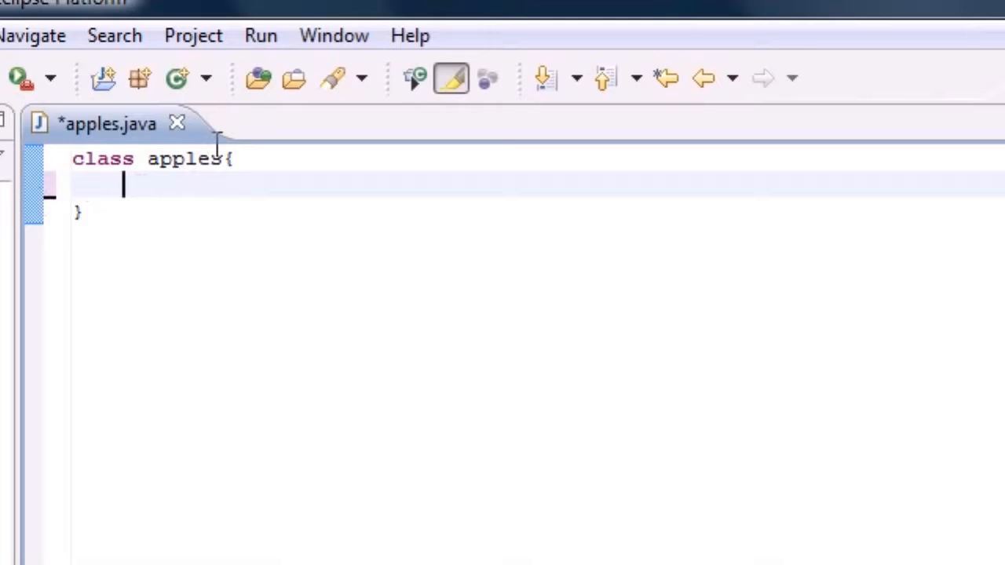
mouse_move(344, 195)
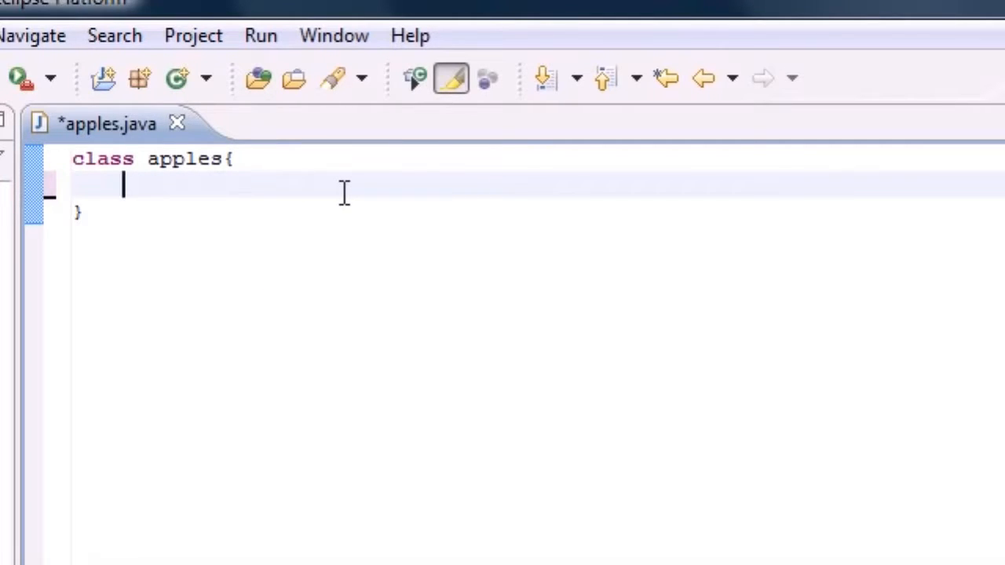
mouse_move(329, 129)
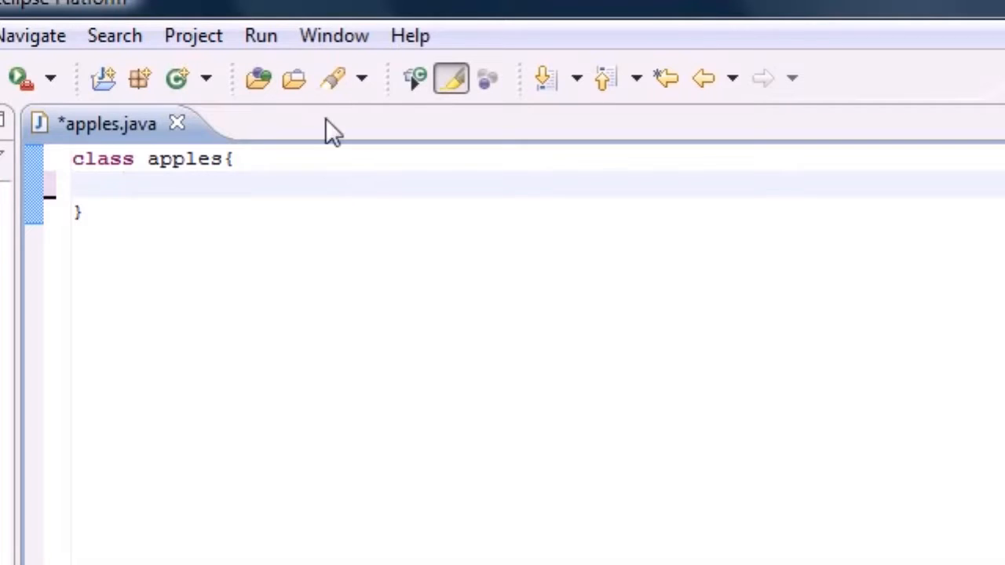
Enable Show line numbers under General > Editors > Text Editors in Preferences and confirm
click(333, 35)
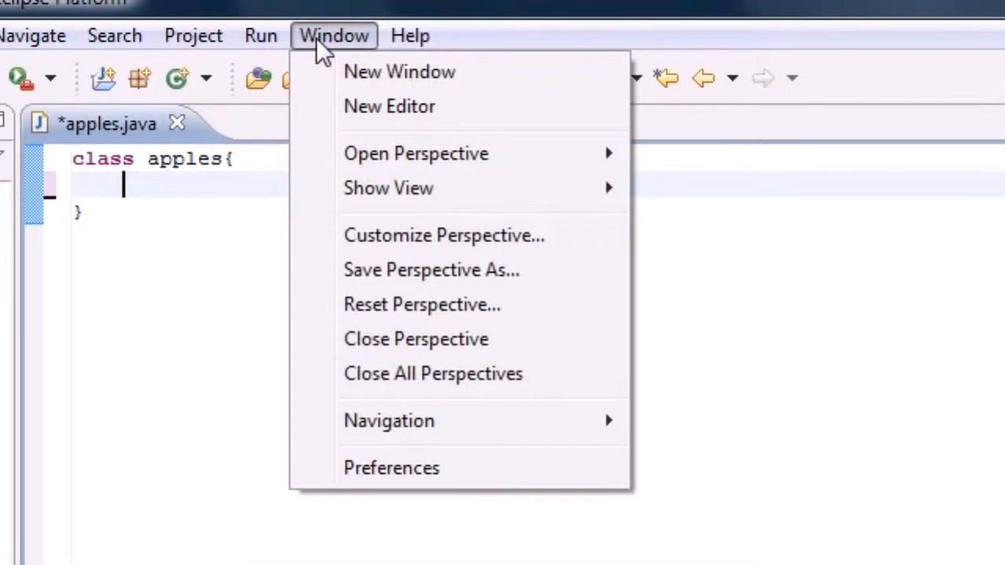
mouse_move(391, 469)
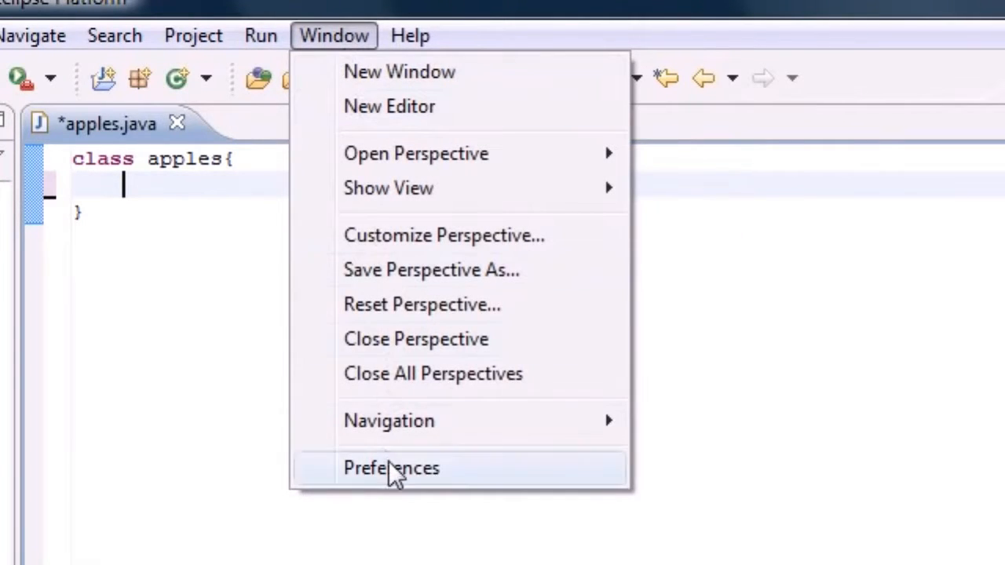
click(391, 468)
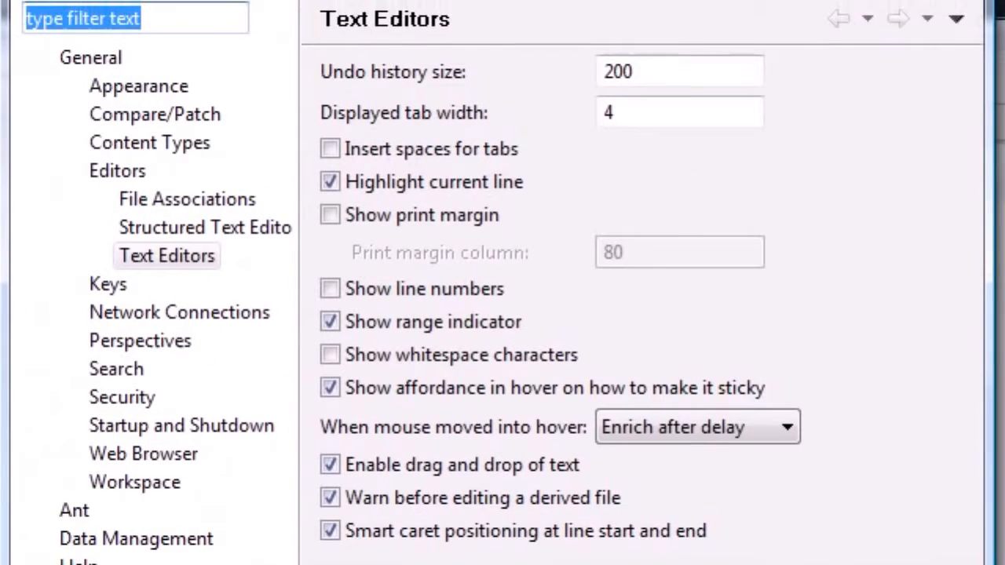
click(88, 63)
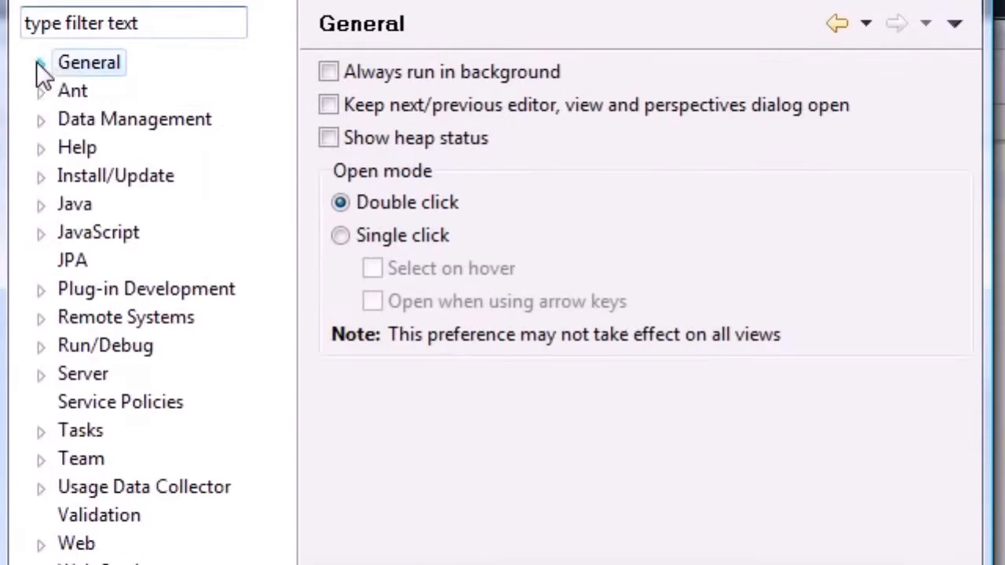
click(41, 62)
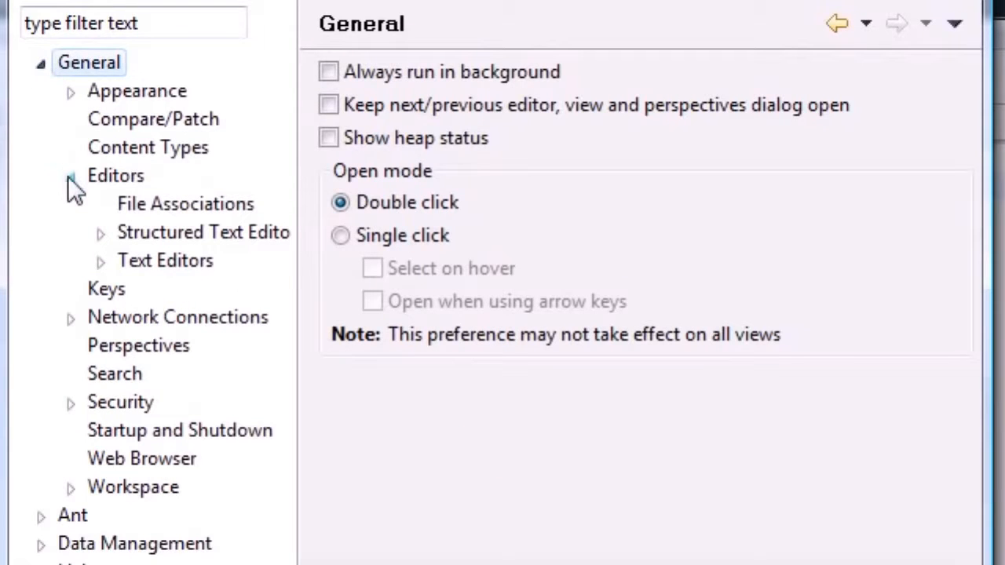
click(69, 176)
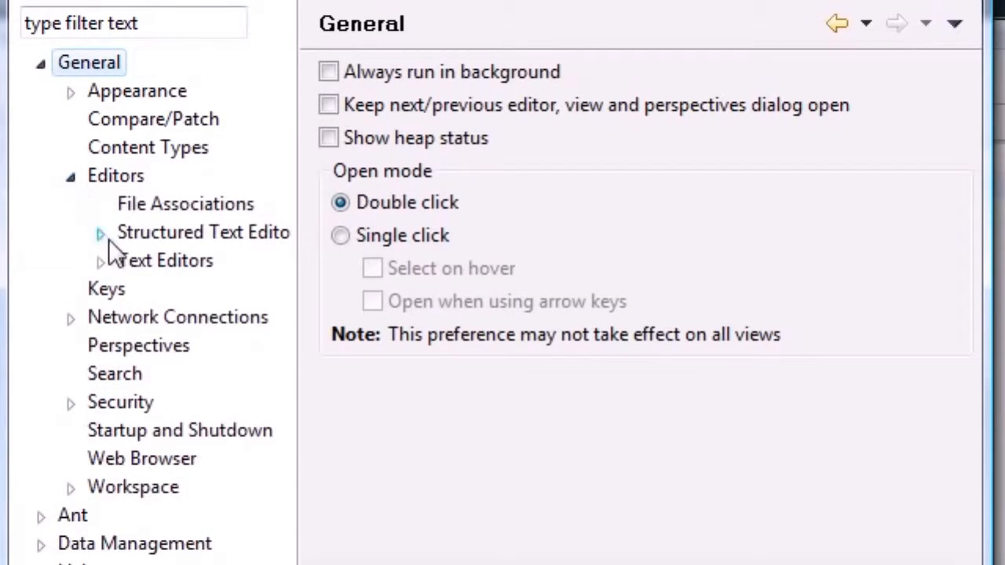
click(165, 261)
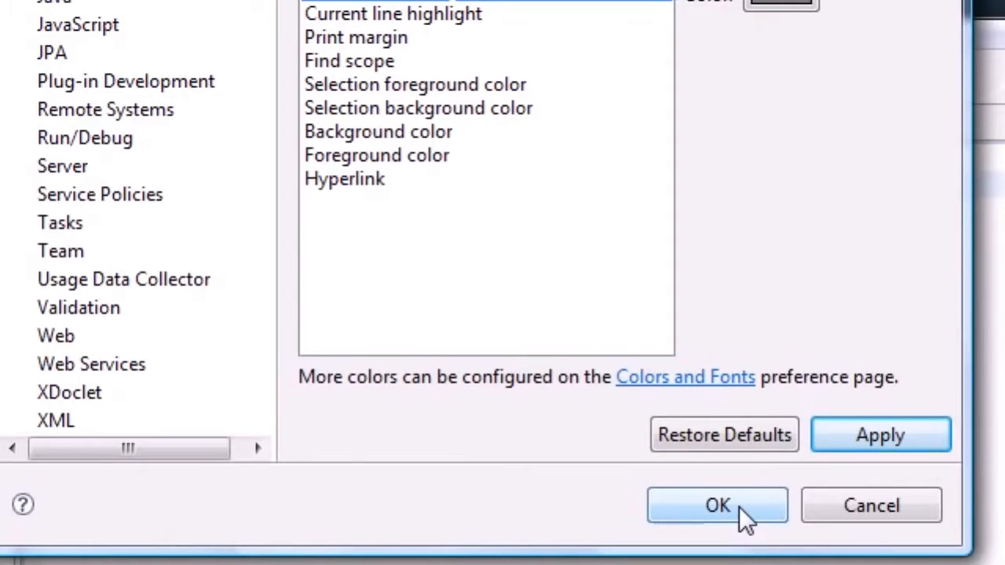
click(716, 506)
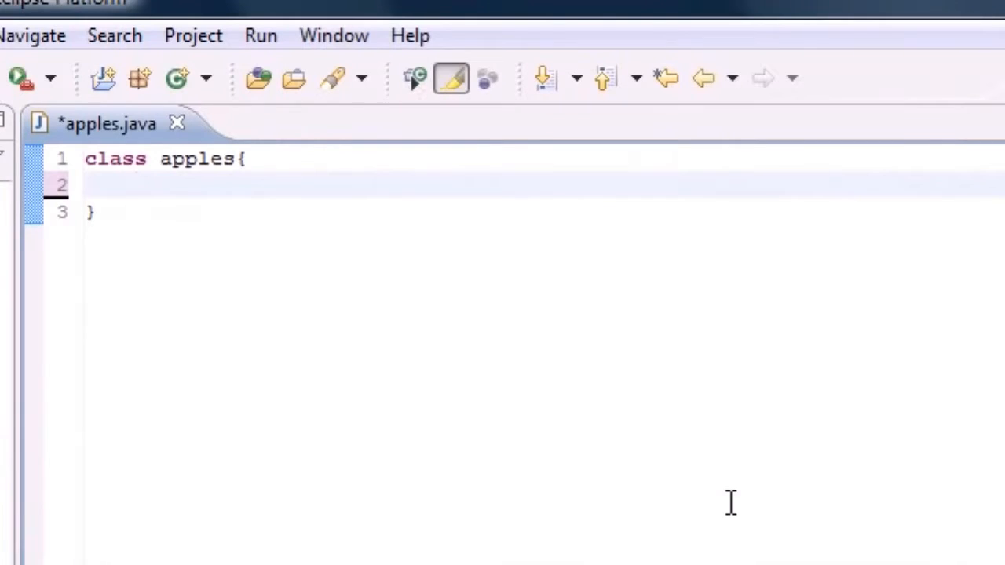
mouse_move(235, 160)
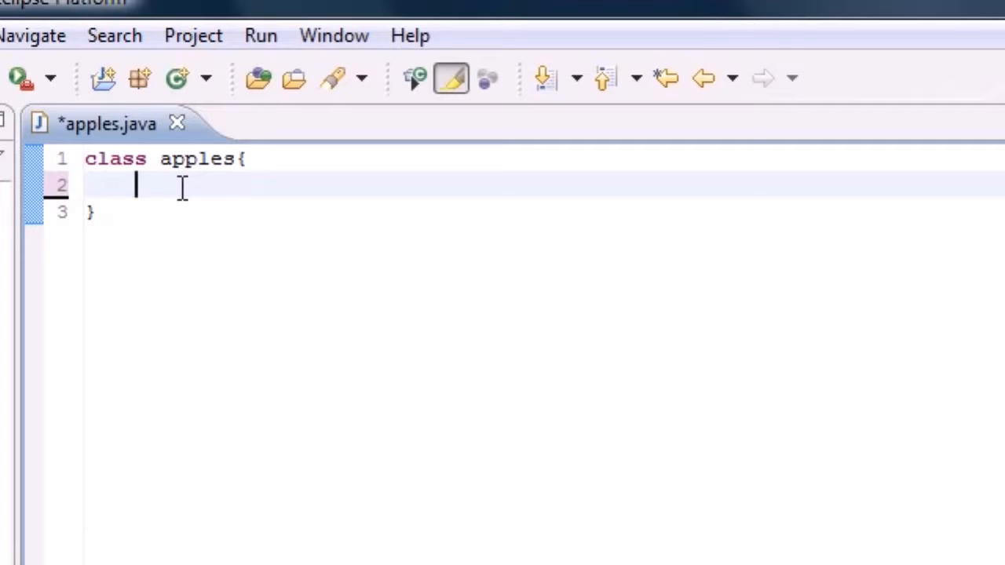
mouse_move(154, 204)
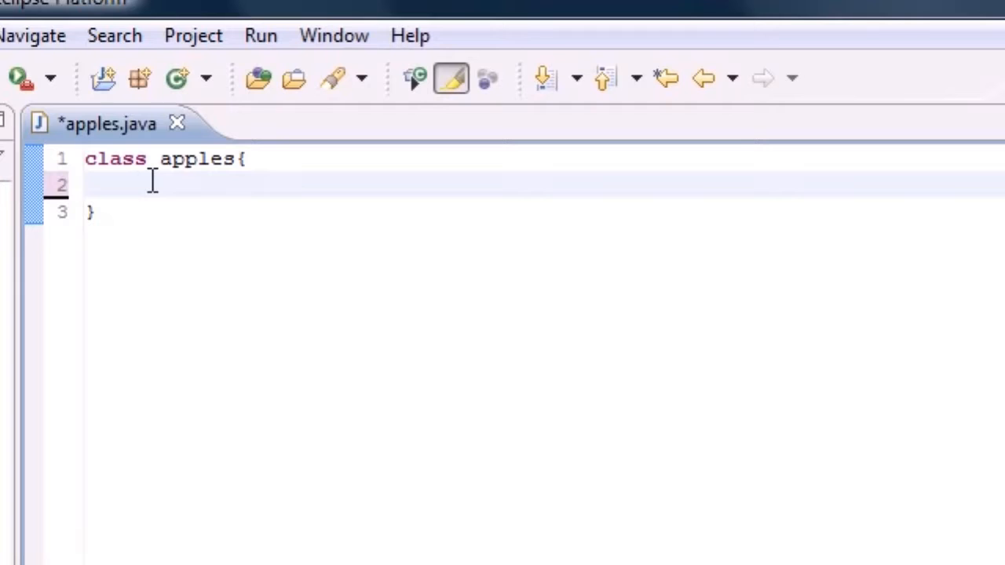
click(139, 186)
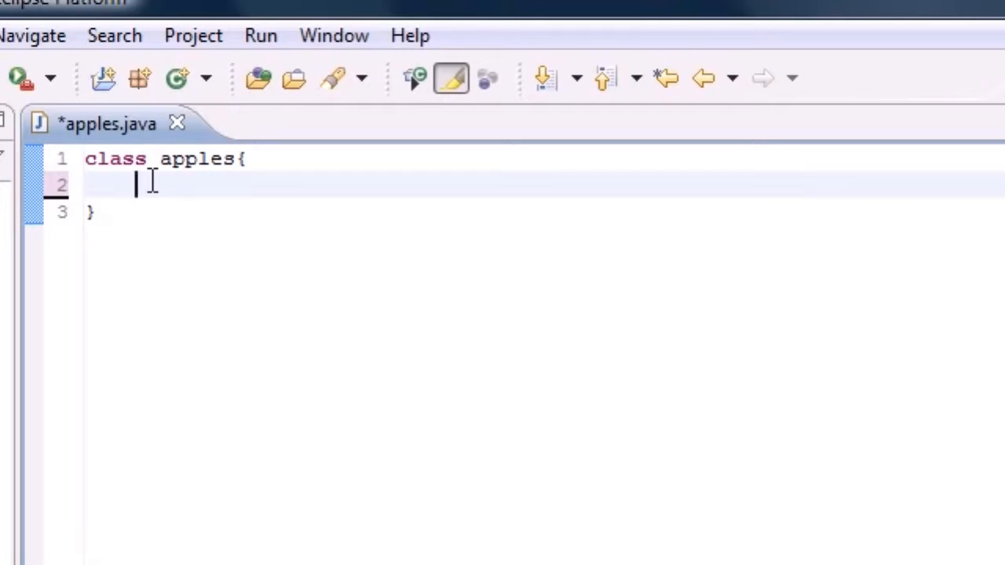
Declare a void bakecake() method with an opening brace inside class apples
text(void)
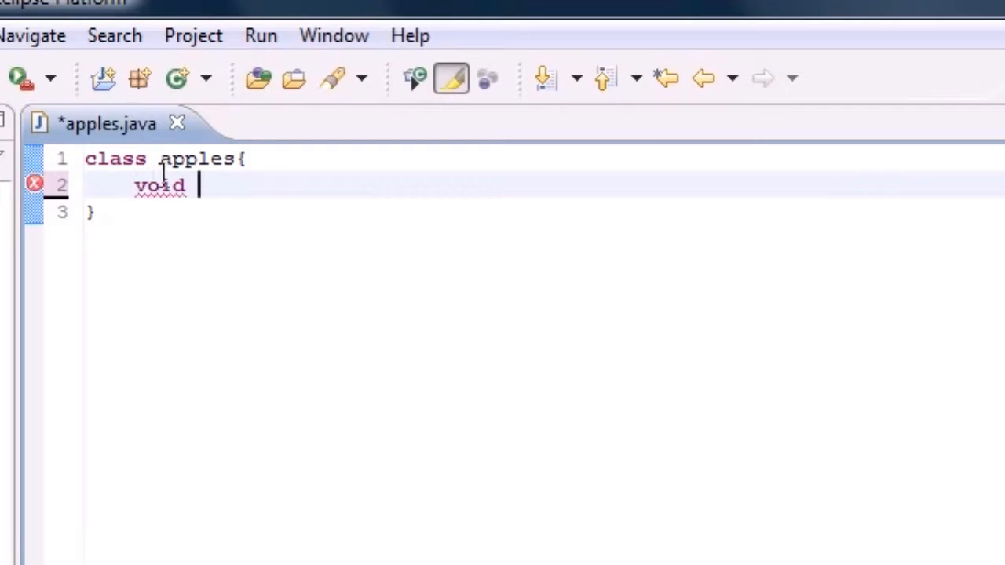
mouse_move(191, 294)
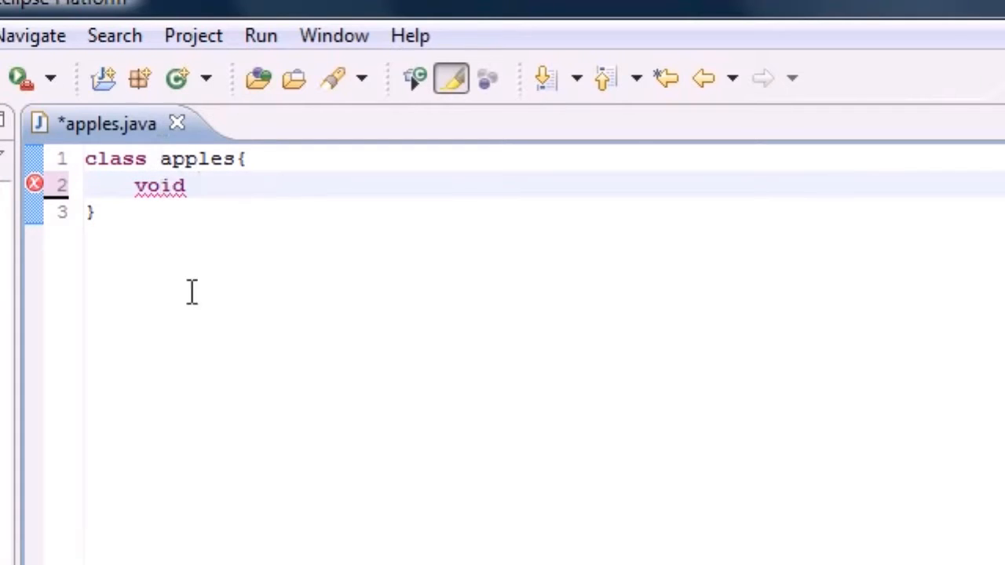
text(bake)
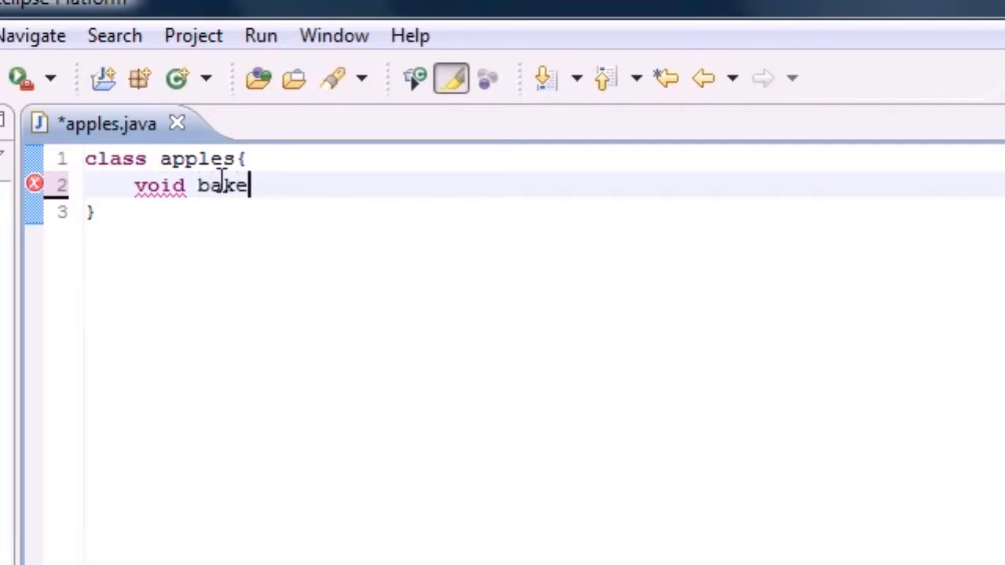
text(cake())
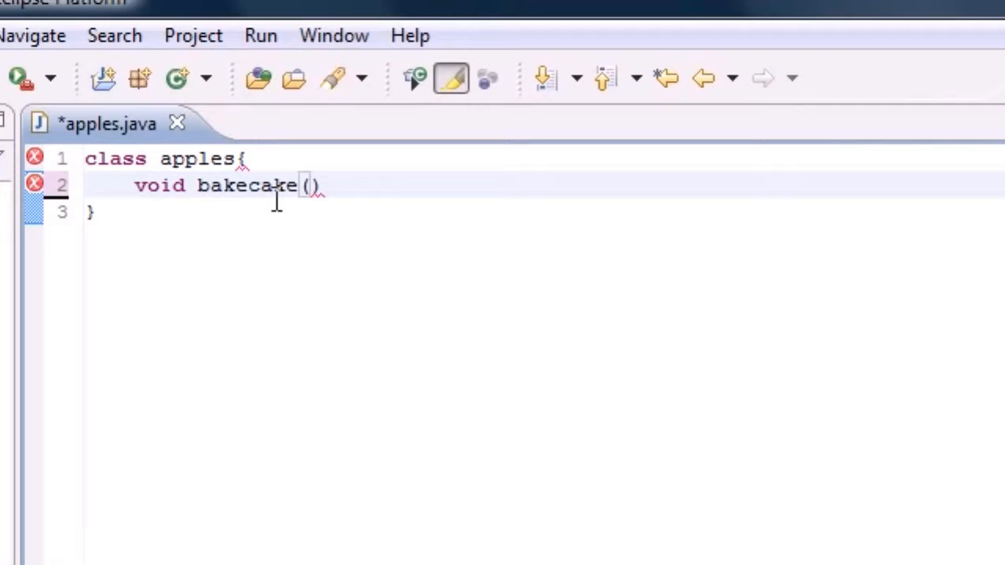
mouse_move(242, 204)
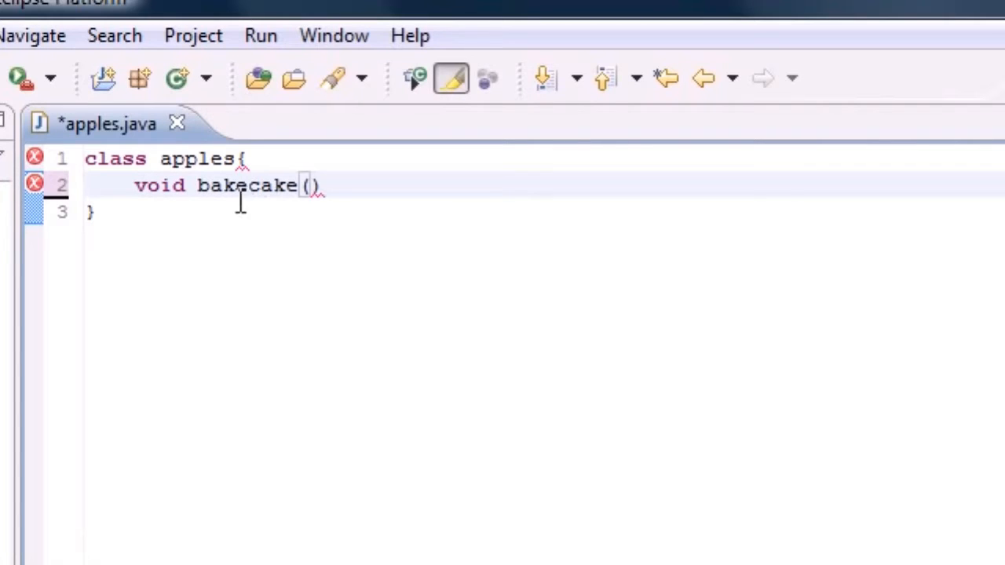
double_click(245, 186)
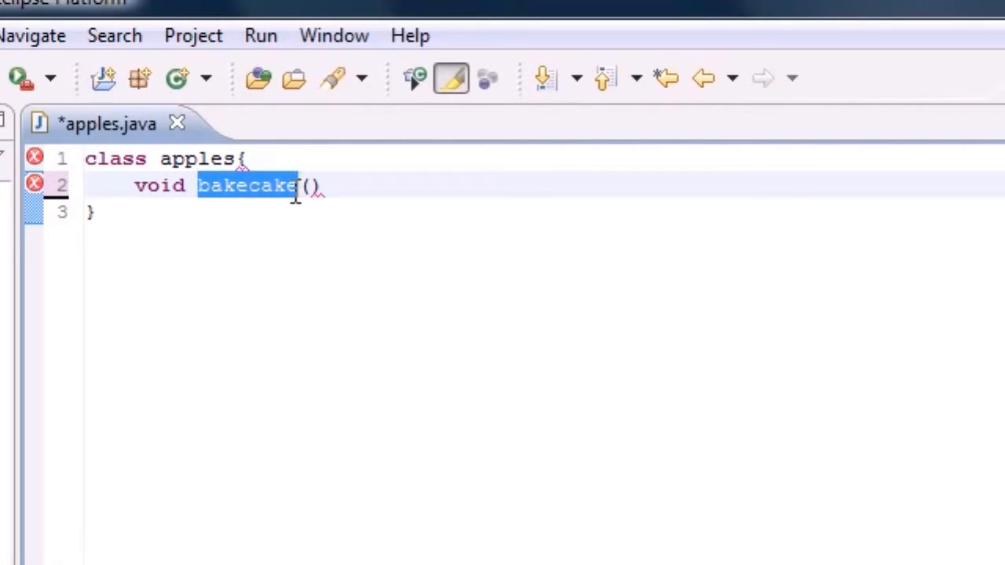
click(330, 185)
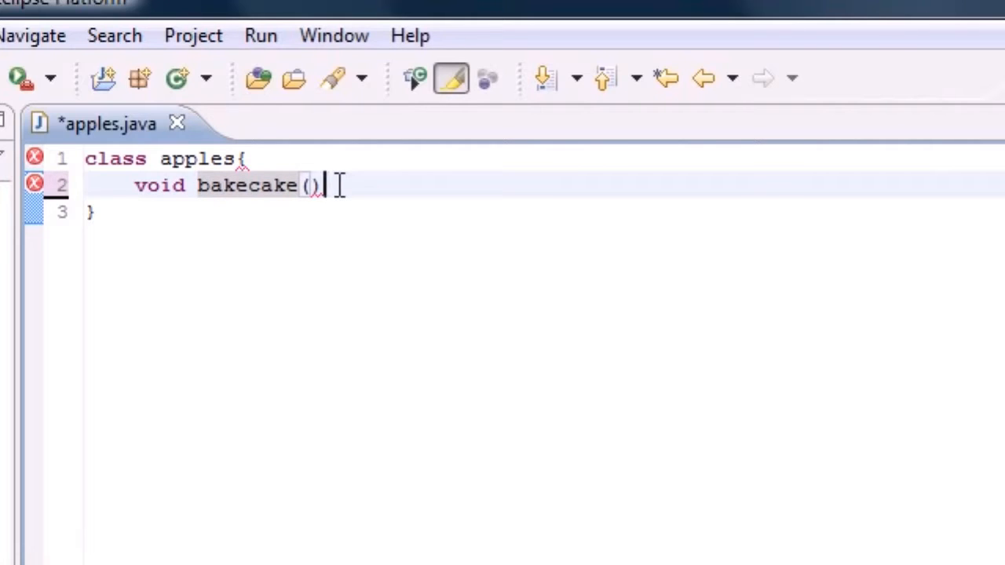
text({)
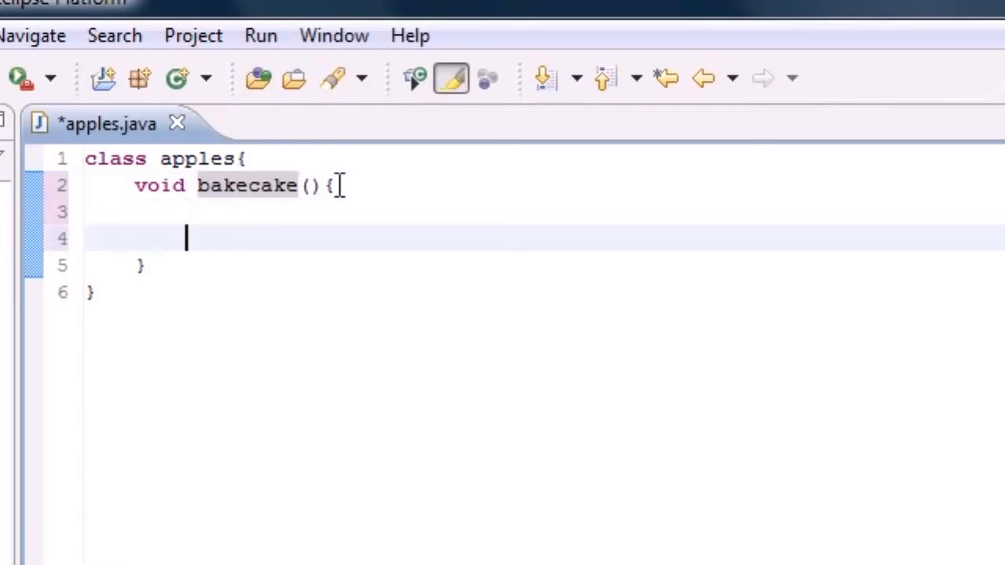
key(Backspace)
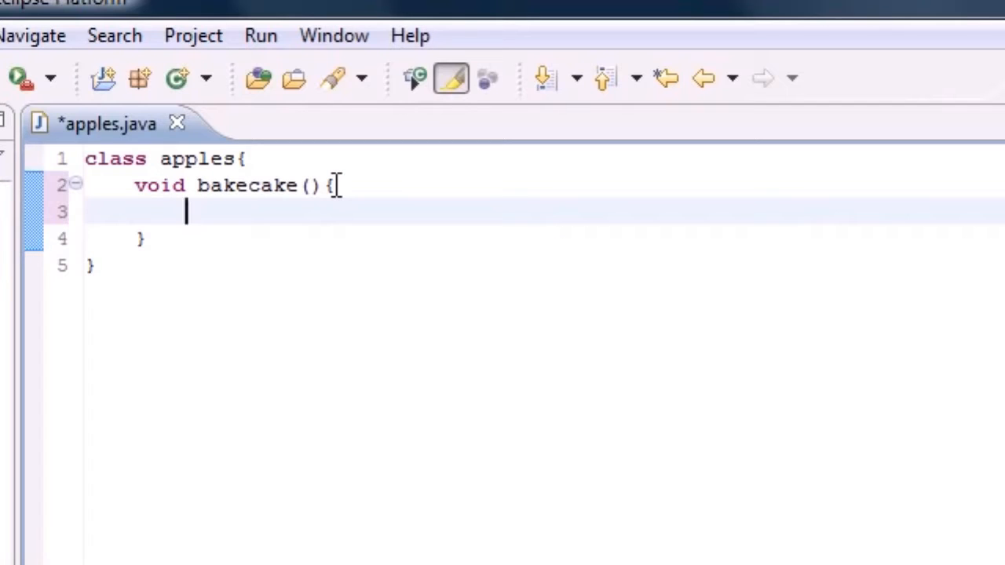
Fill bakecake with pseudo-code lines 'mix batter;' and 'eat the fn cake;'
text(mix)
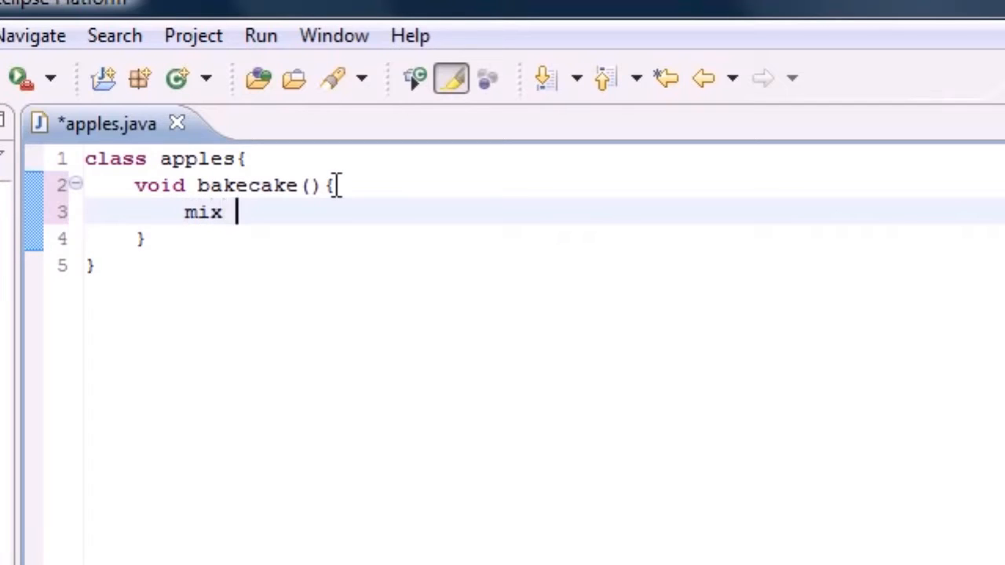
text(batter;)
text(put in oven;)
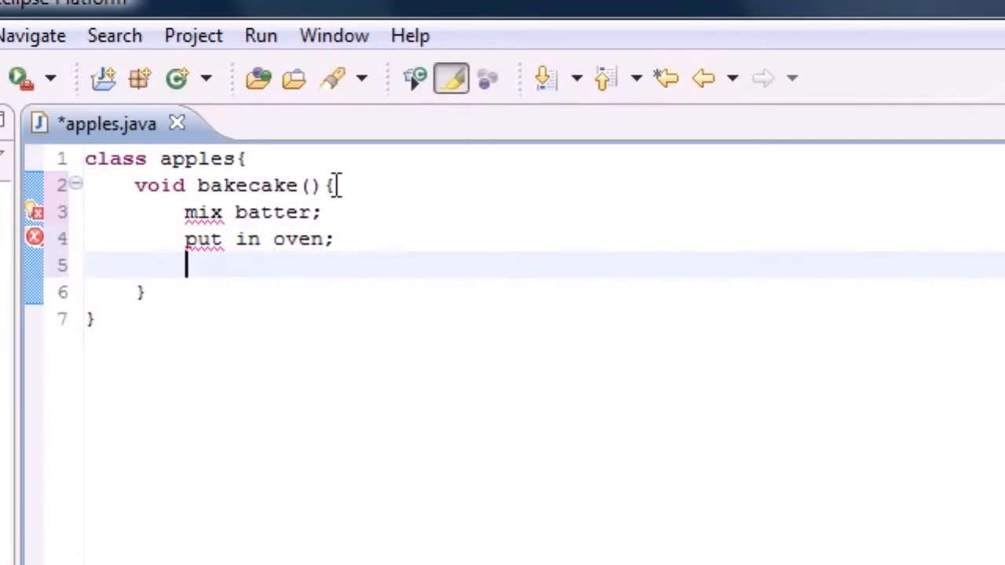
text(eat the fn cake)
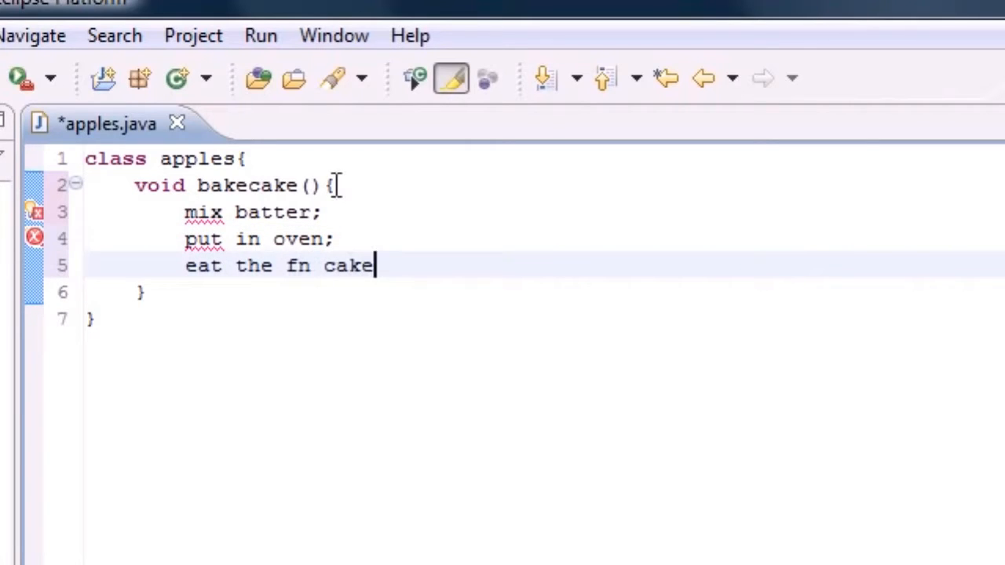
text(;)
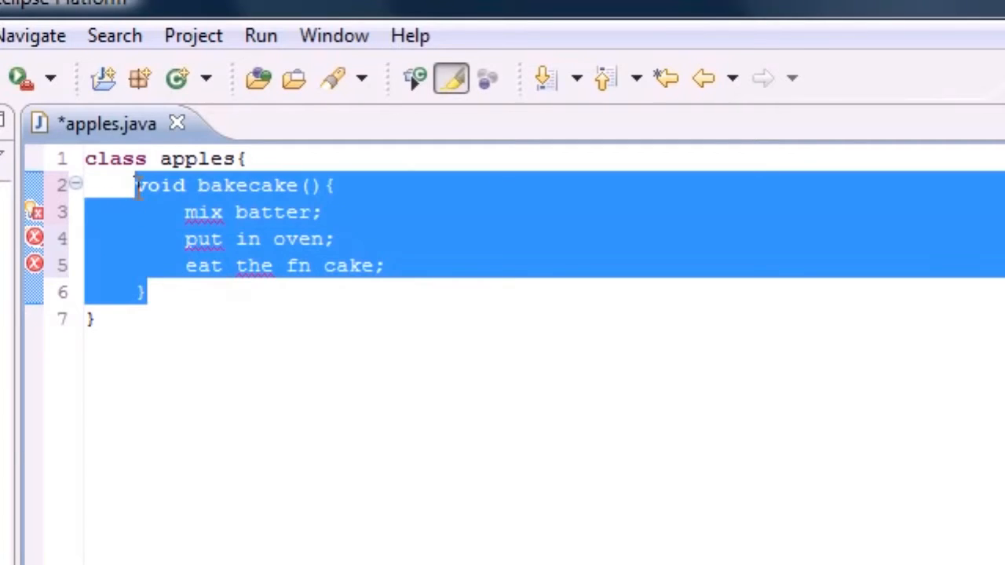
Delete bakecake and write the header public static void main(String args[]) in its place
key(Delete)
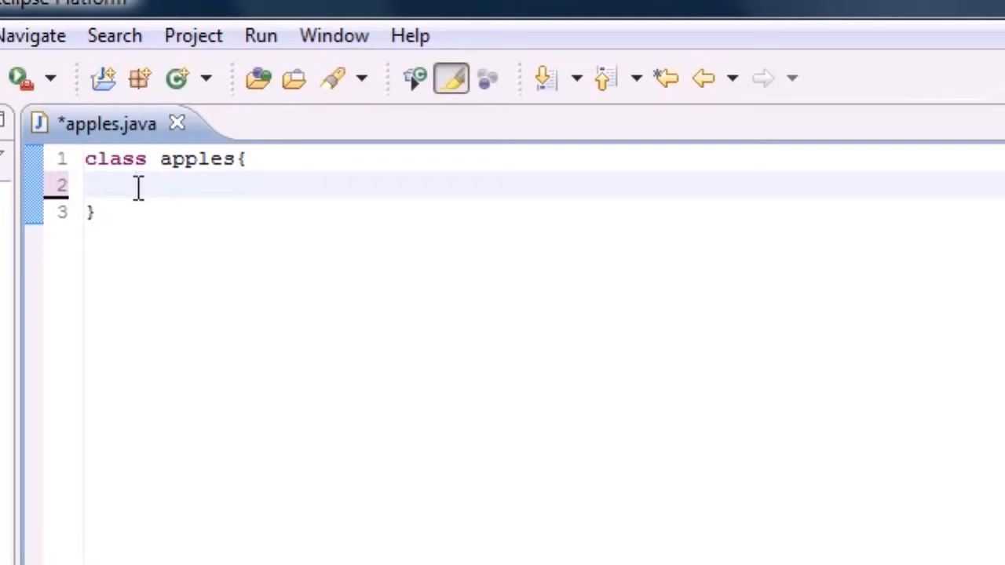
text(public)
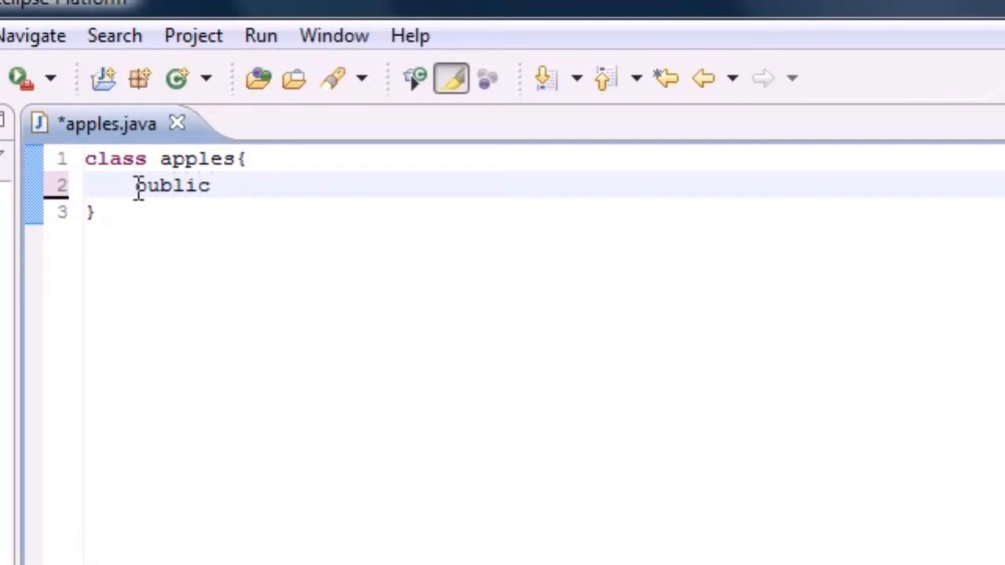
text(sta)
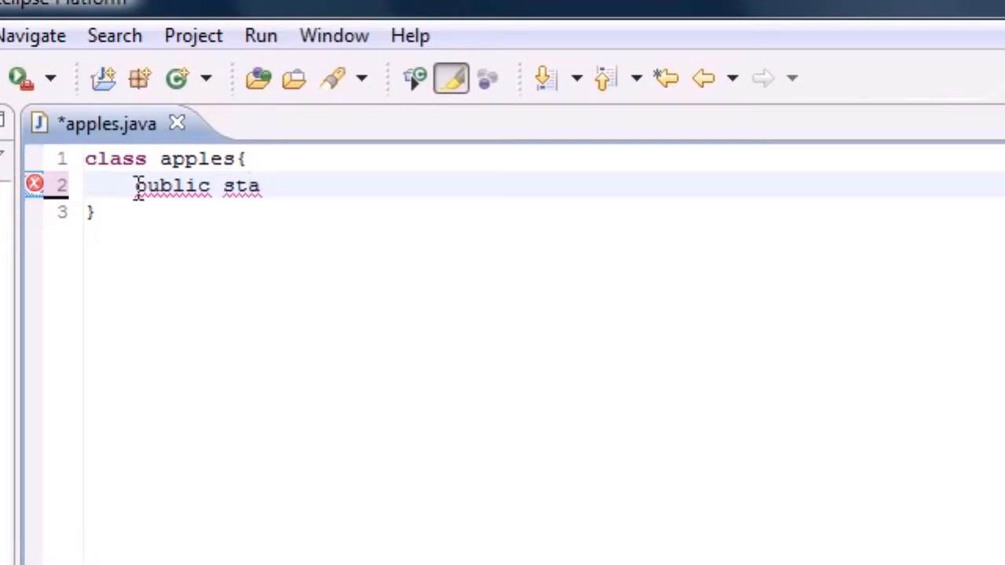
text(tic)
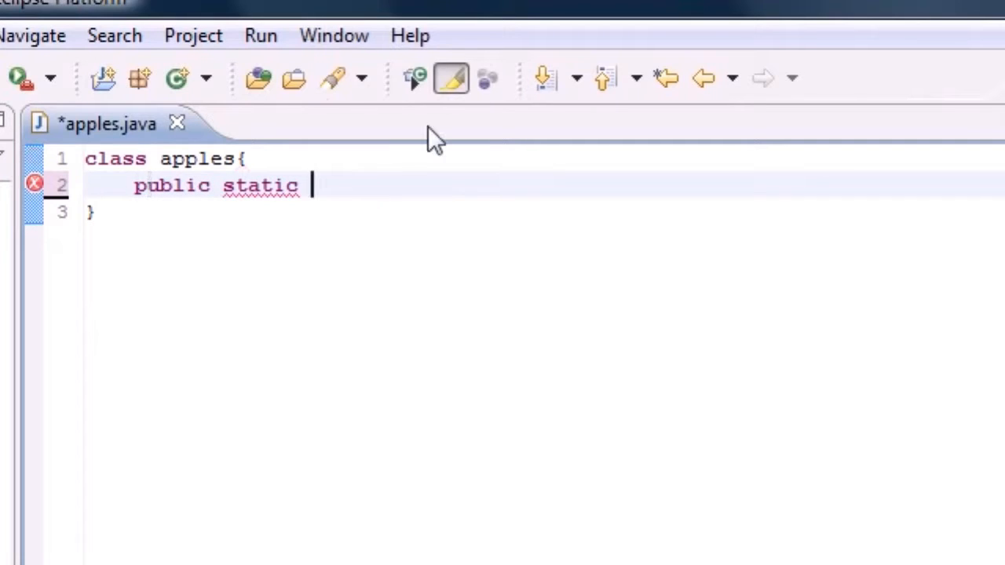
text(vo)
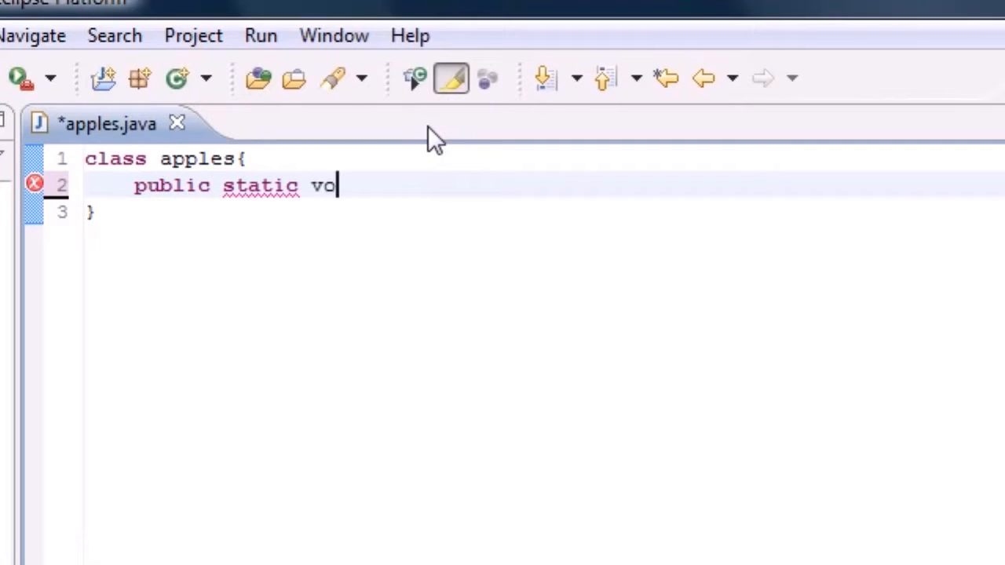
text(id main)
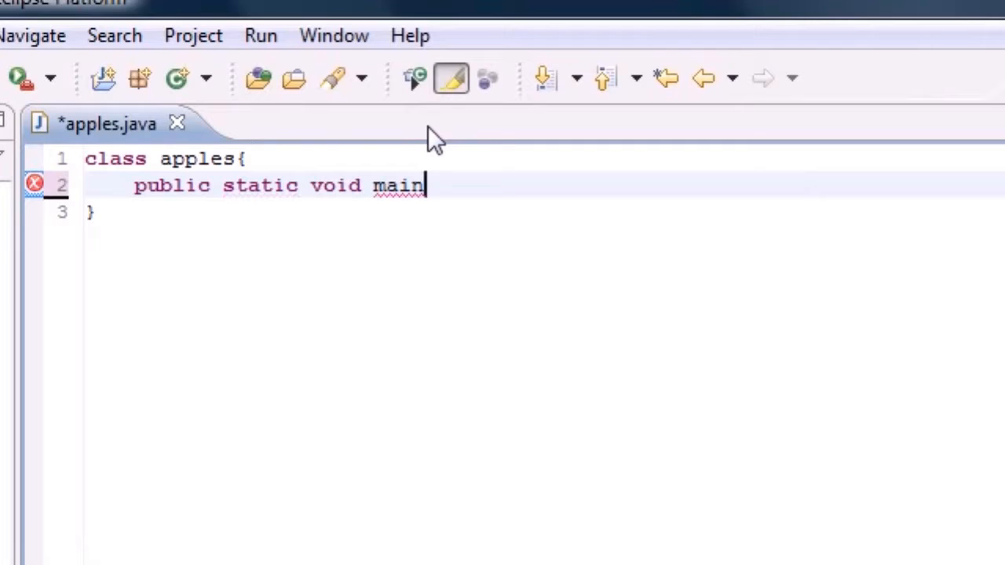
text(())
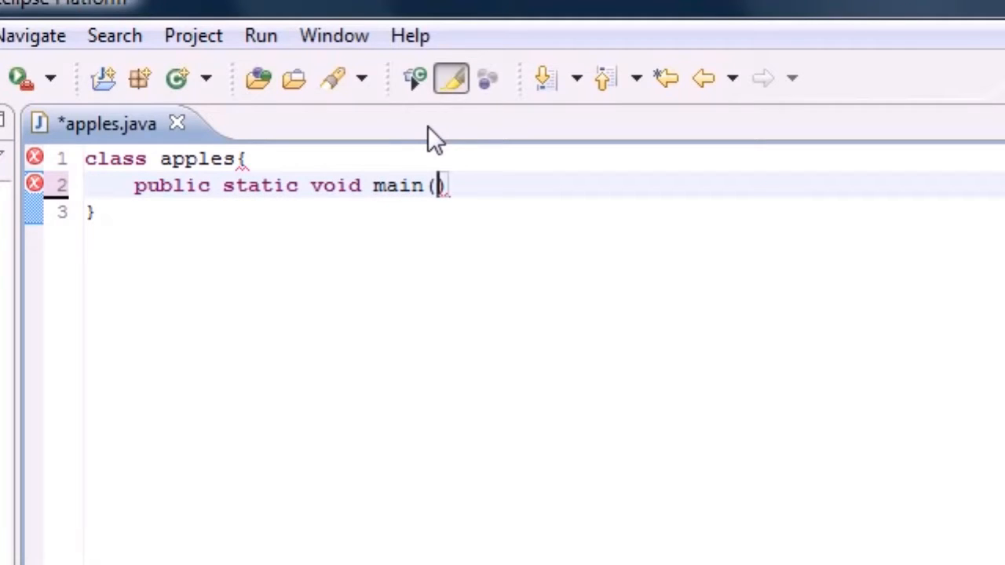
text(String)
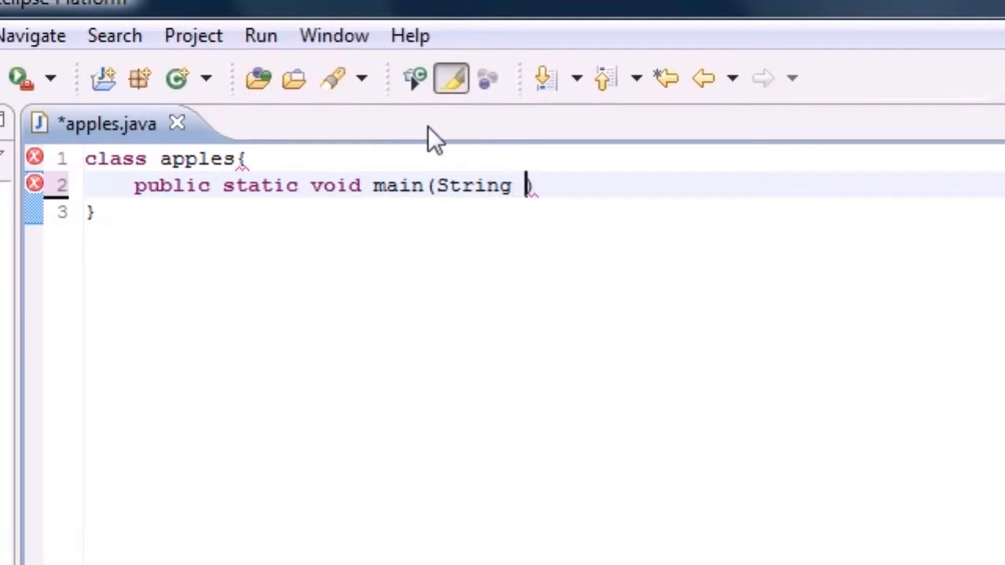
text(args[]))
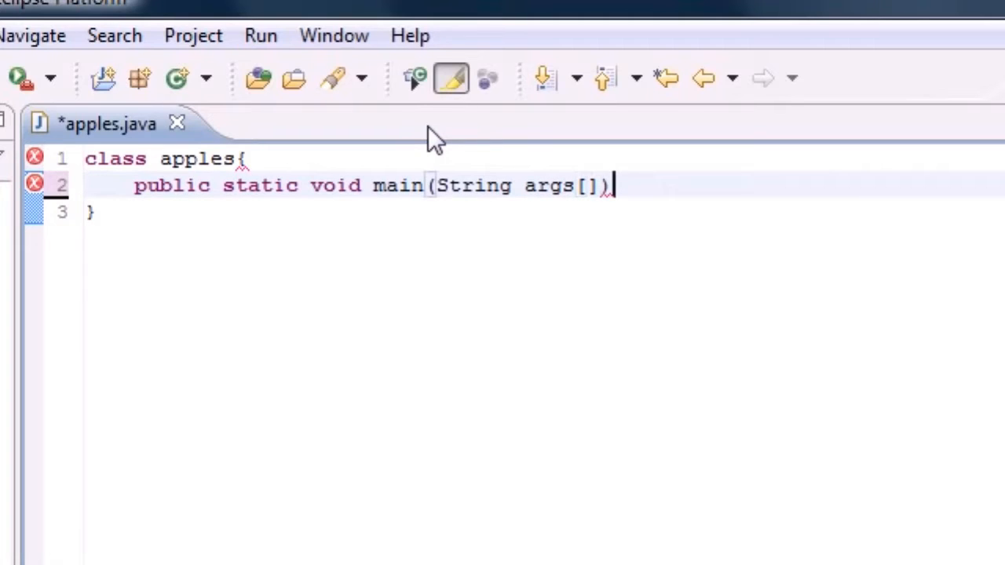
double_click(396, 185)
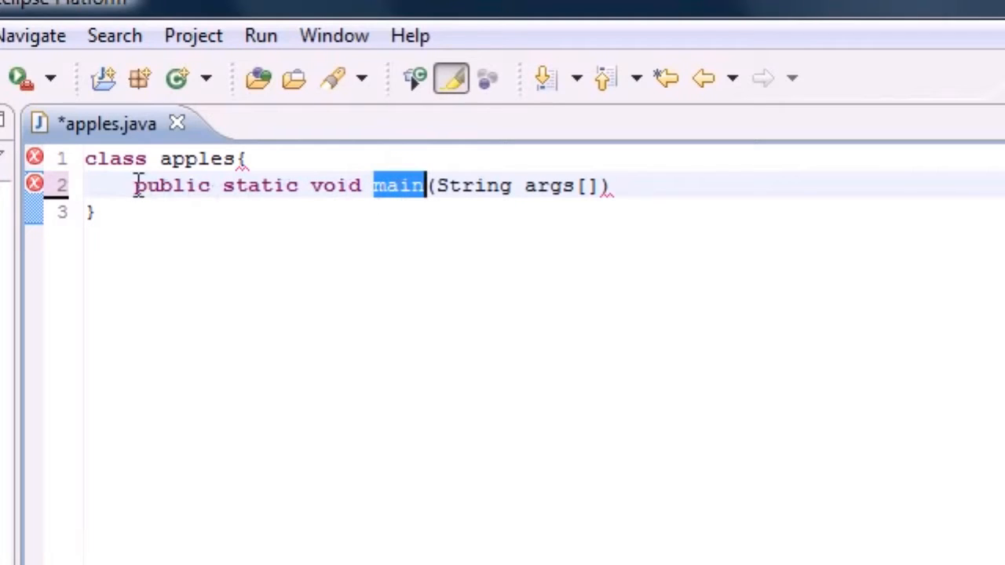
drag(135, 185, 362, 186)
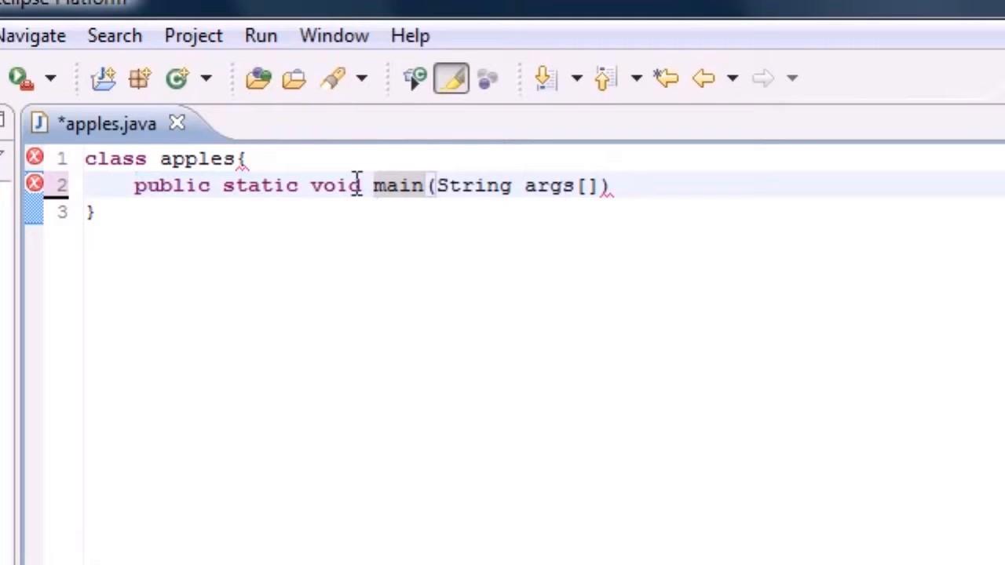
drag(134, 185, 562, 185)
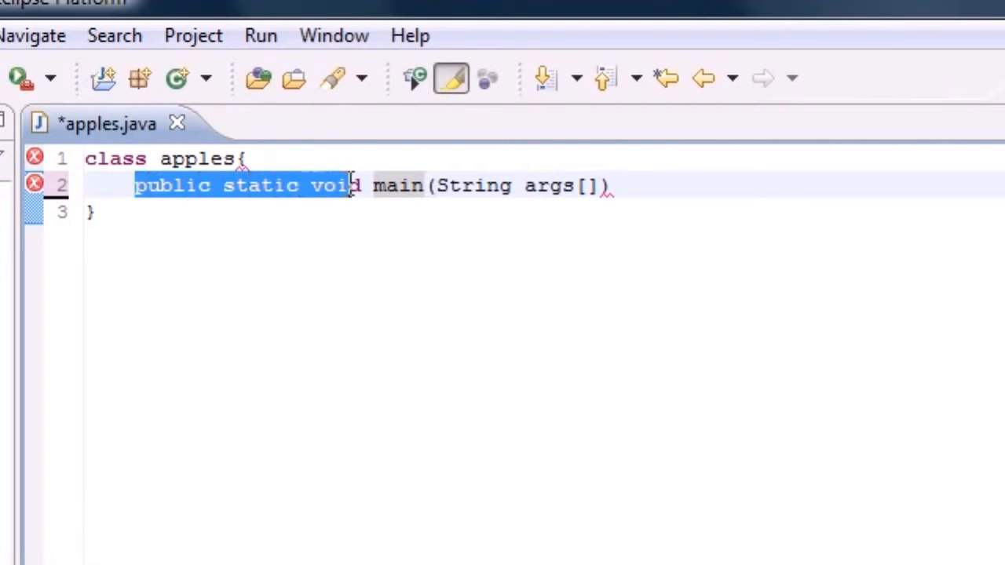
click(615, 185)
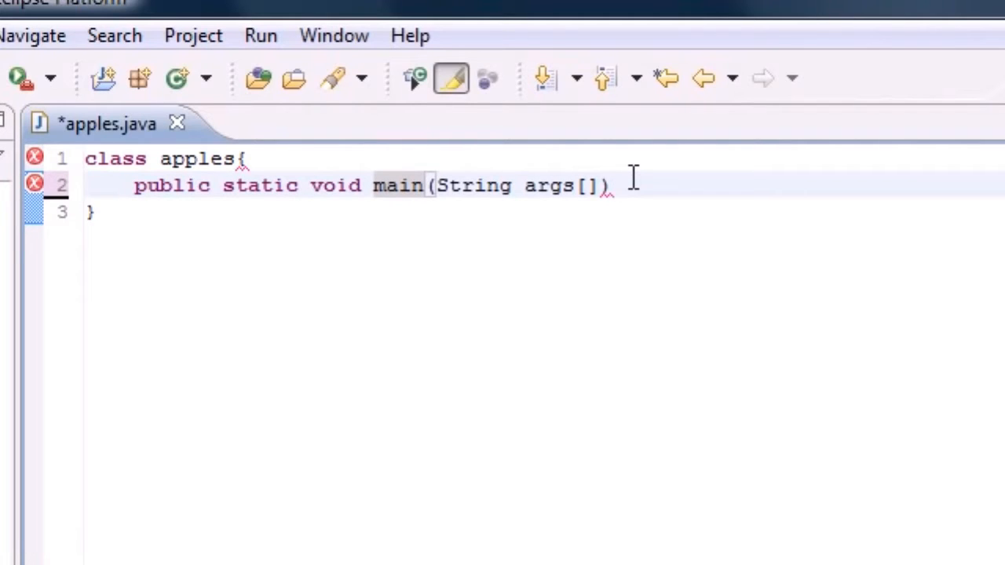
Open the main method body and begin the statement with System.out, fixing a mistyped 'perio'
text({)
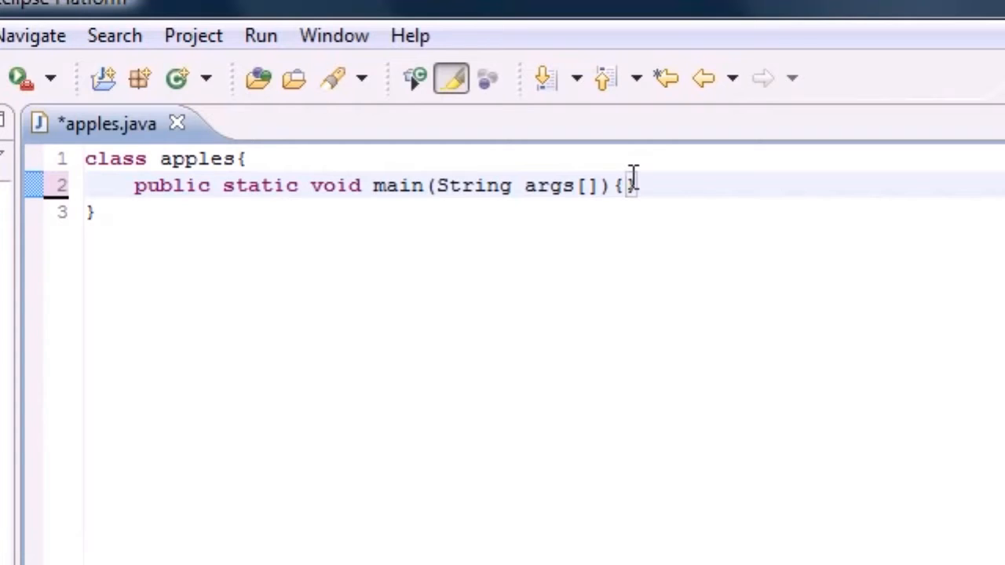
key(enter)
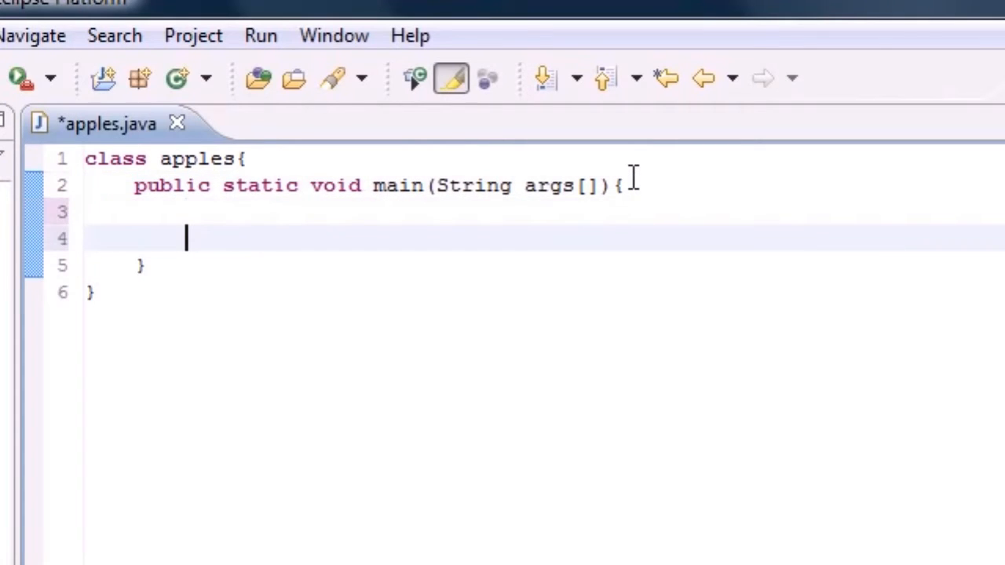
key(Backspace)
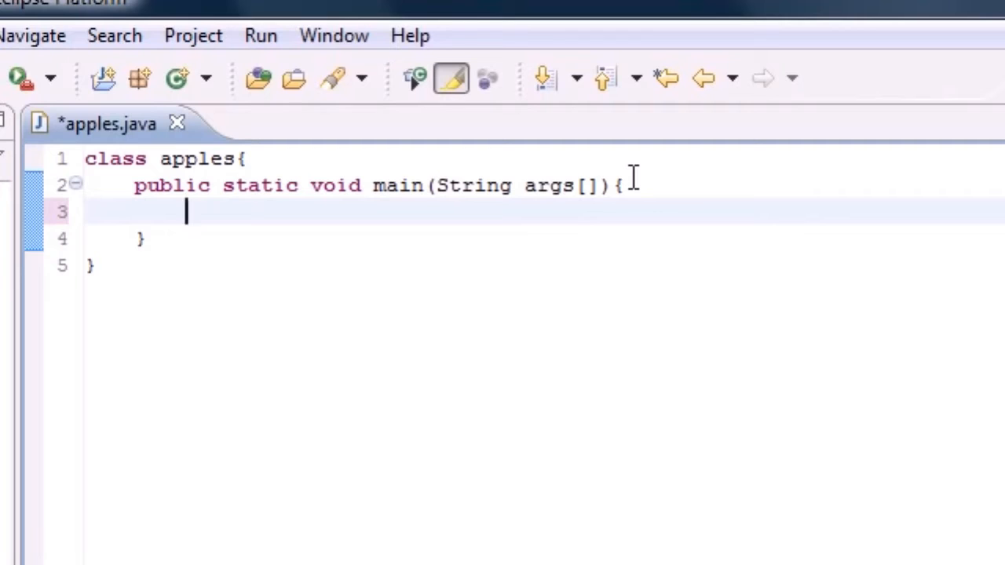
text(Sys)
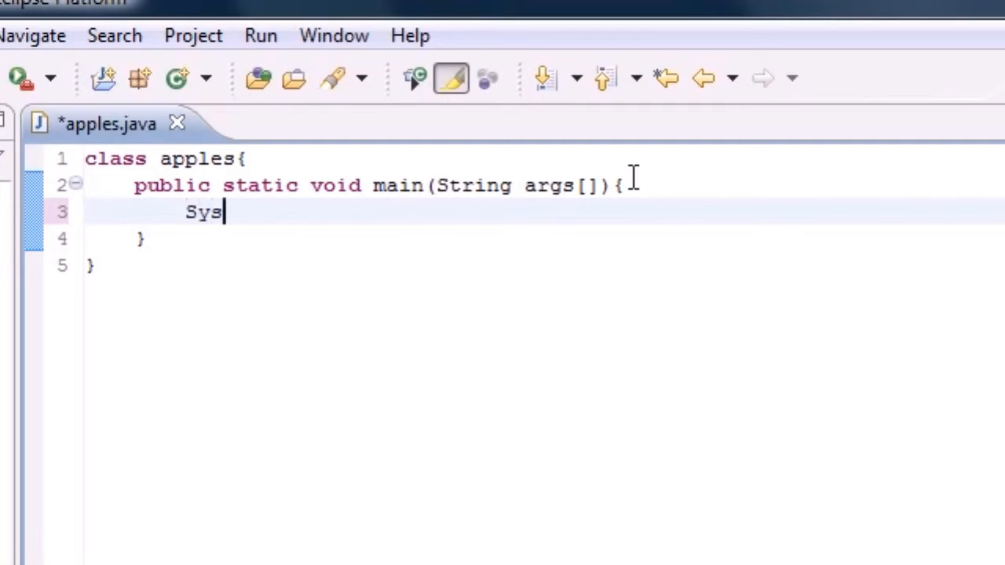
text(tem)
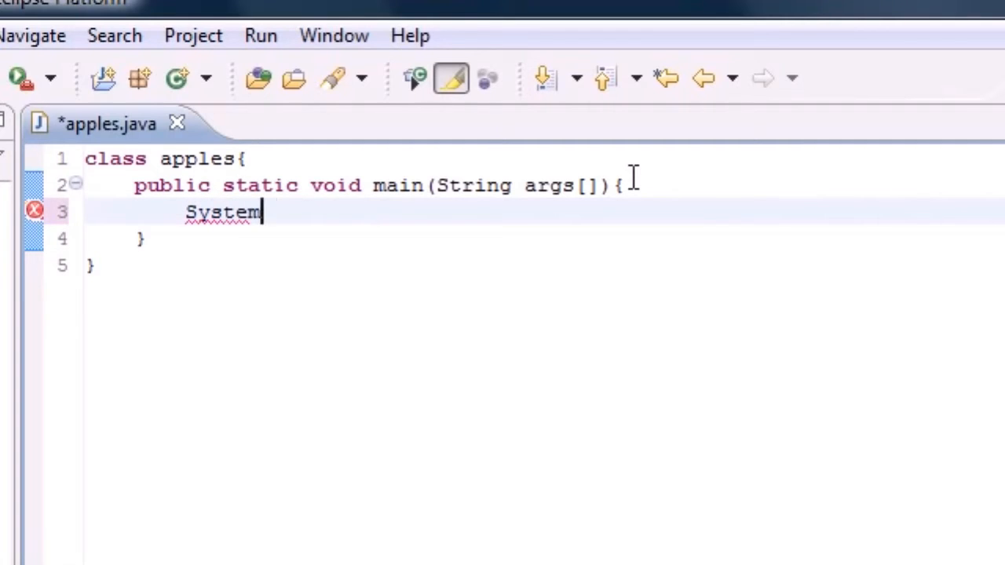
text(.perio)
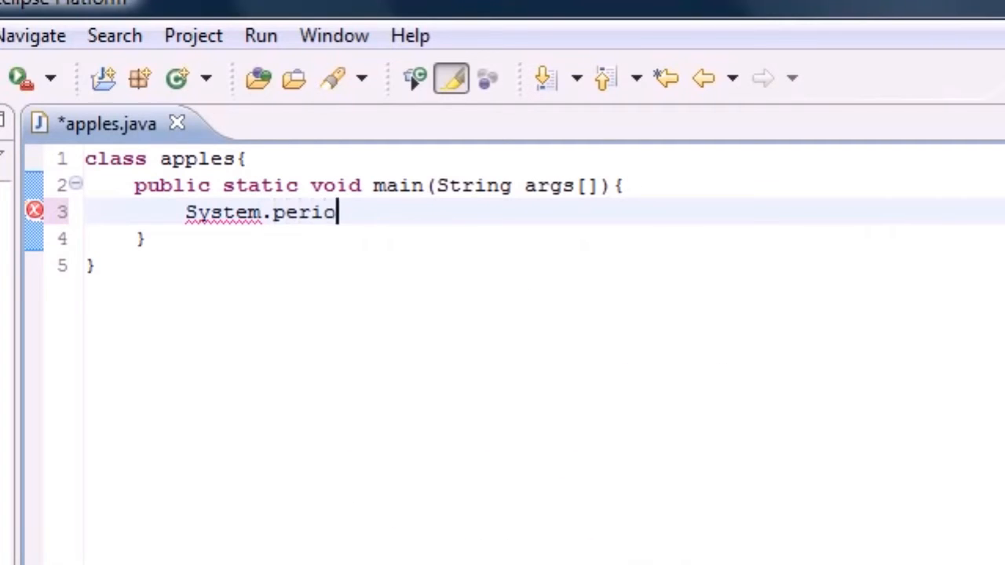
key(BackSpace)
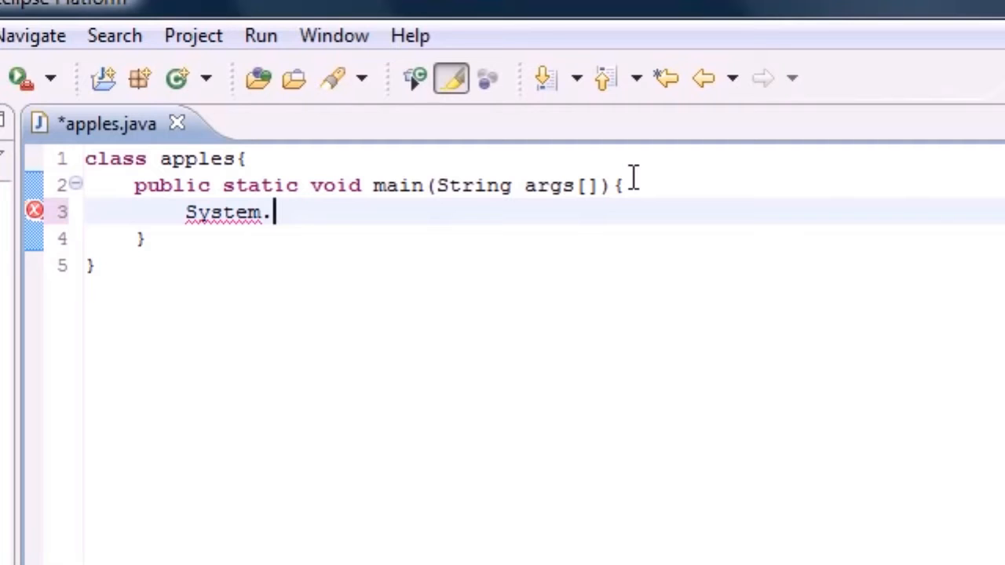
text(out)
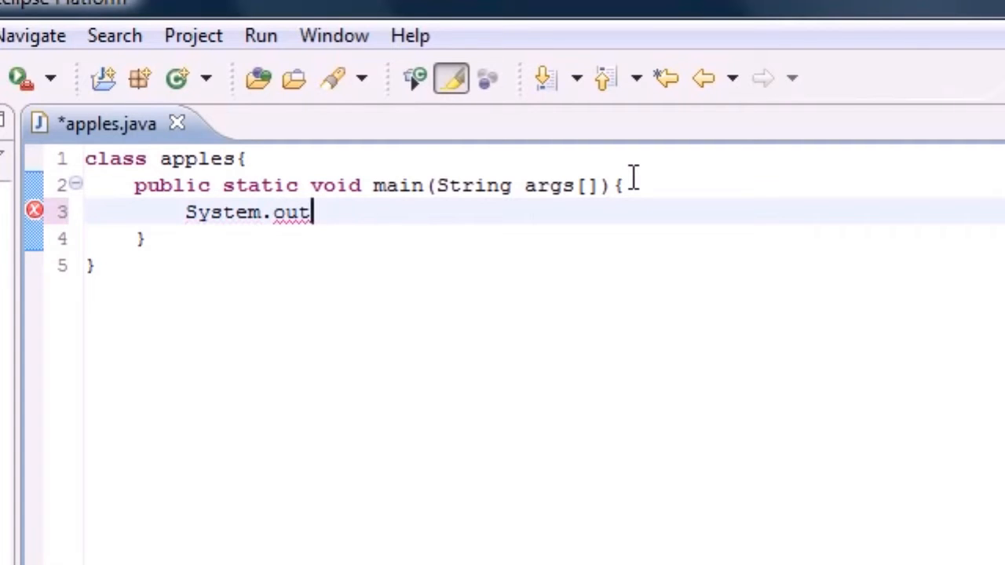
Complete the statement as System.out.println("Hello Youitube");
text(.prin)
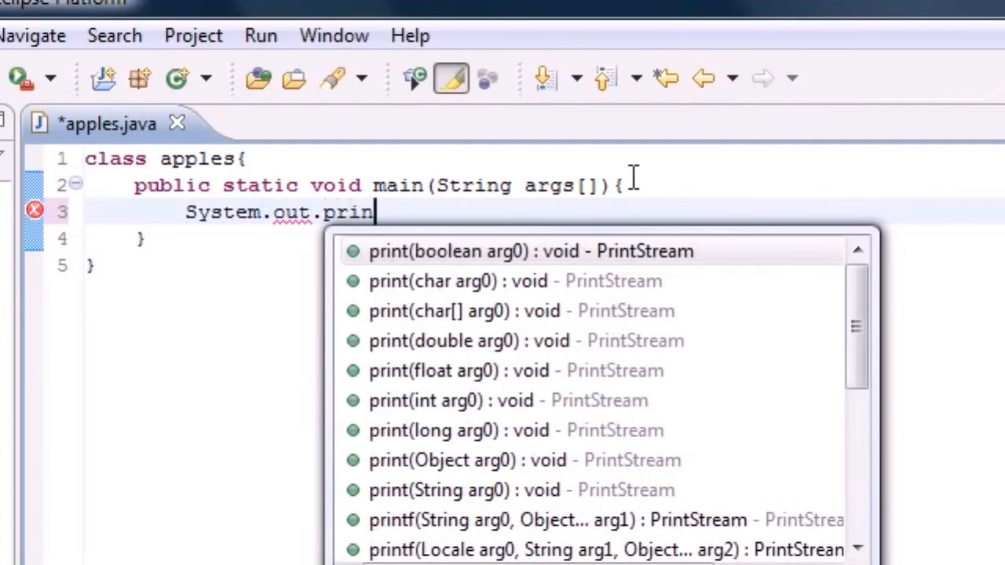
text(tln)
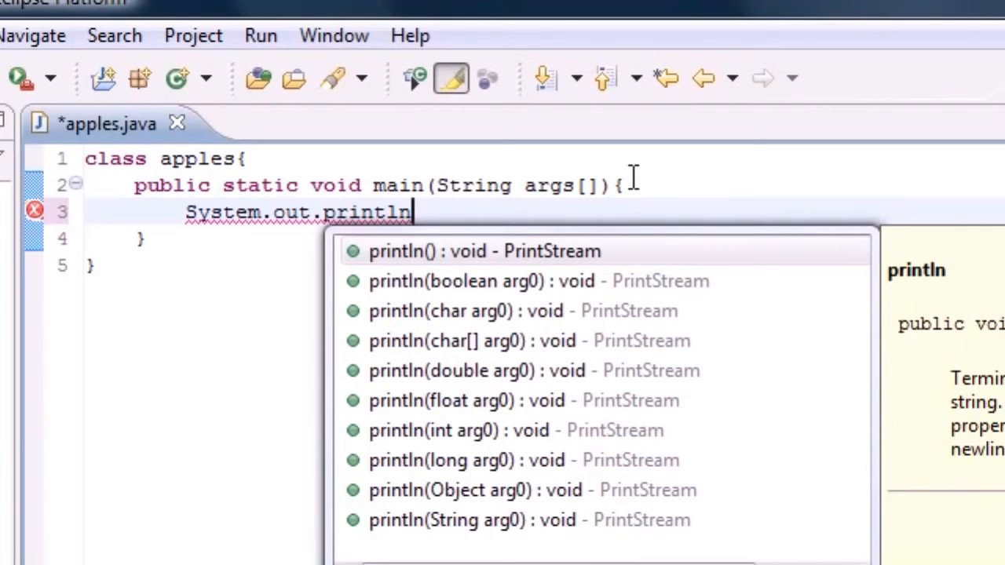
text((""))
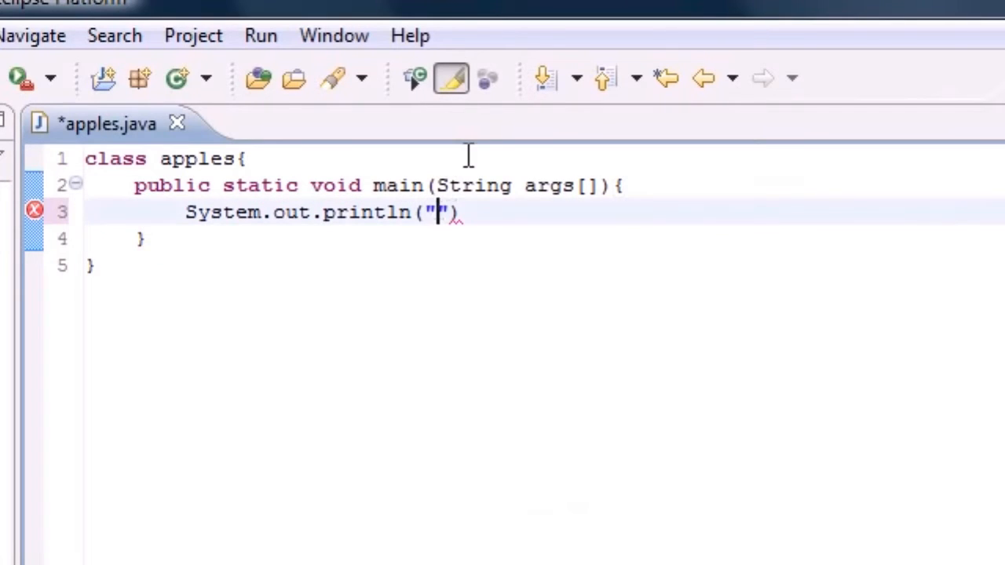
text(Hello Youitube)
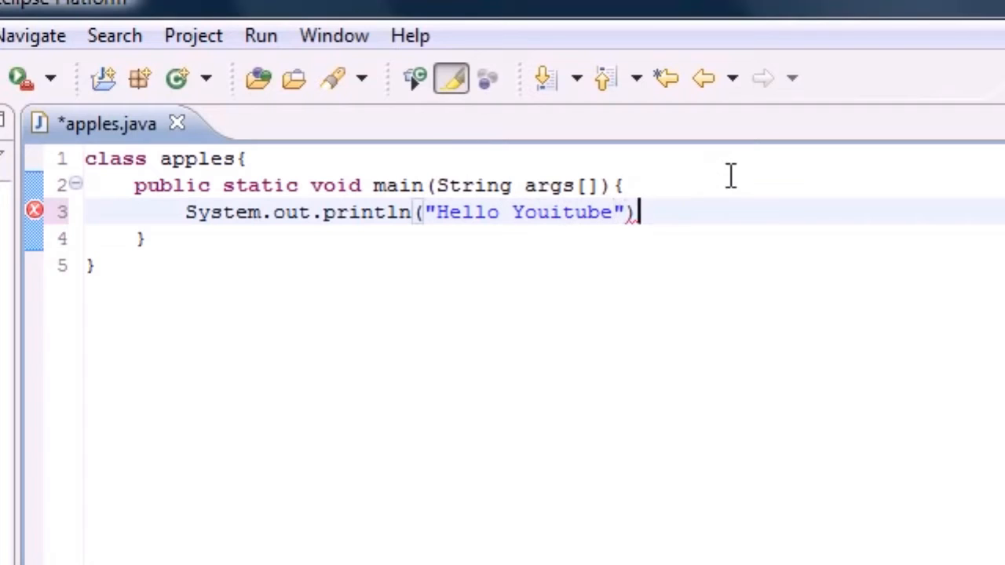
text(;)
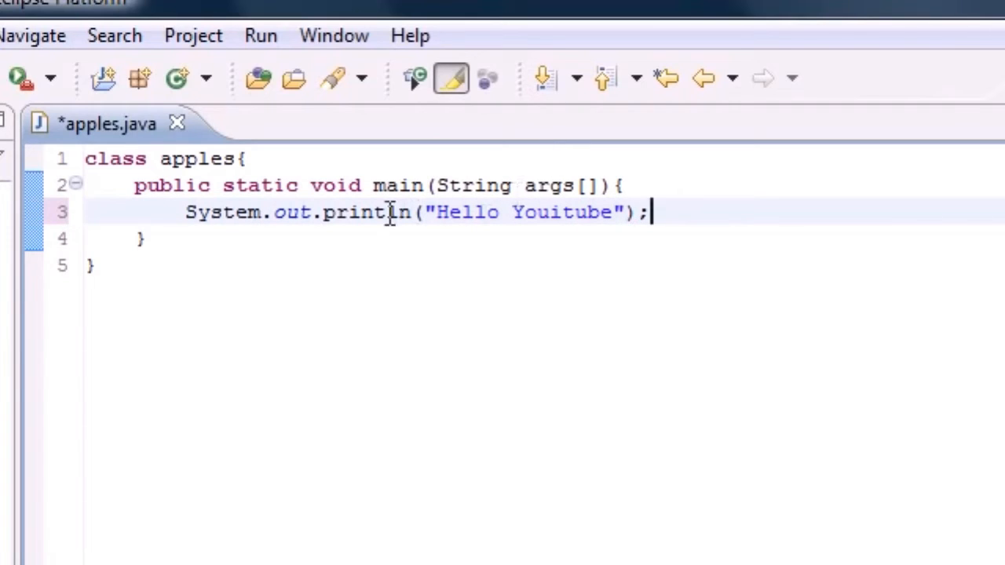
double_click(364, 212)
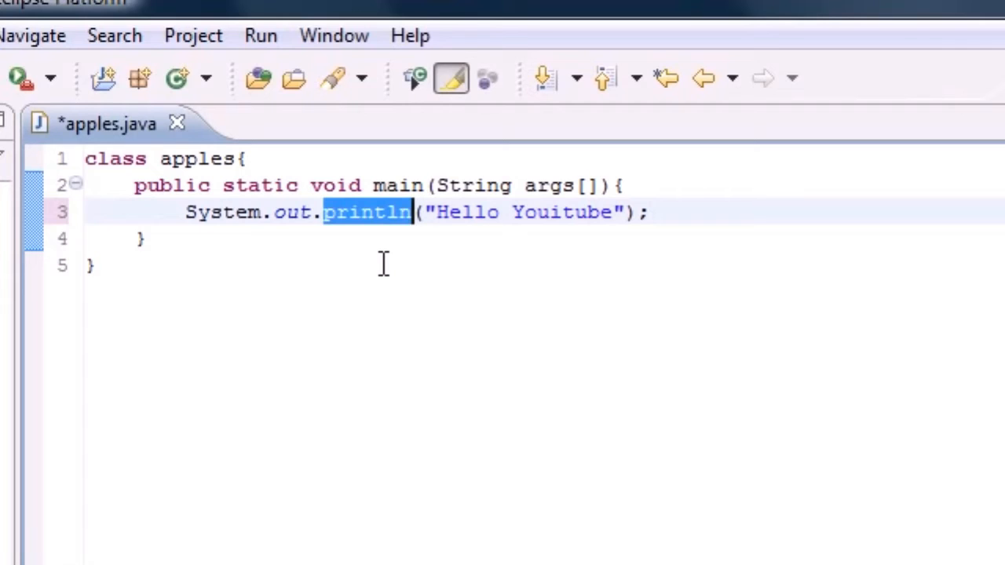
mouse_move(191, 220)
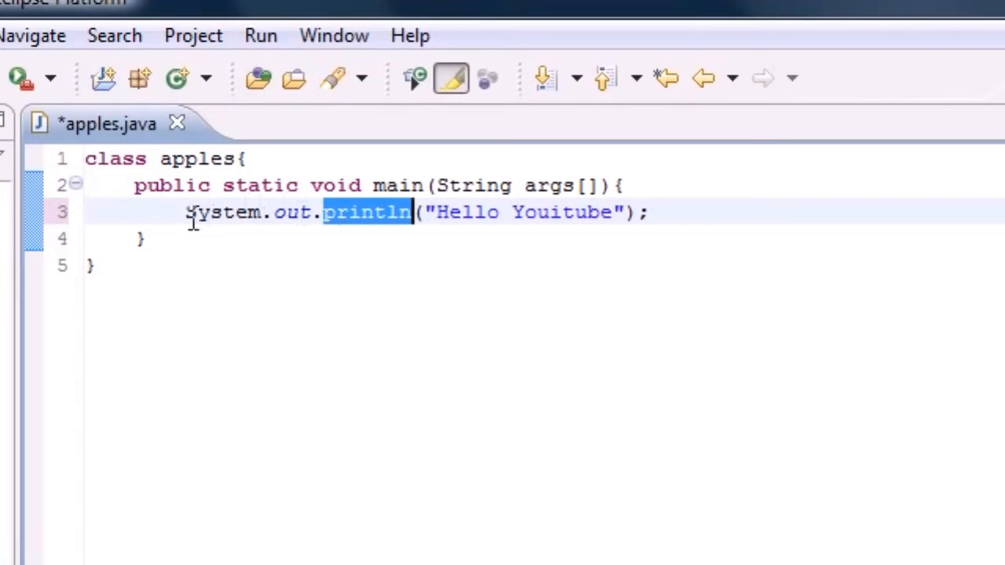
mouse_move(387, 212)
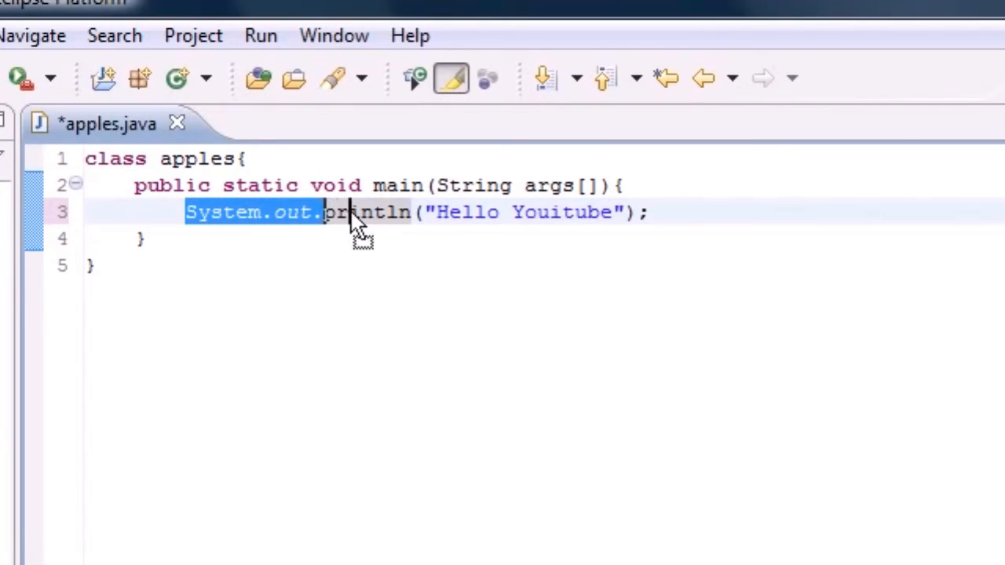
click(324, 212)
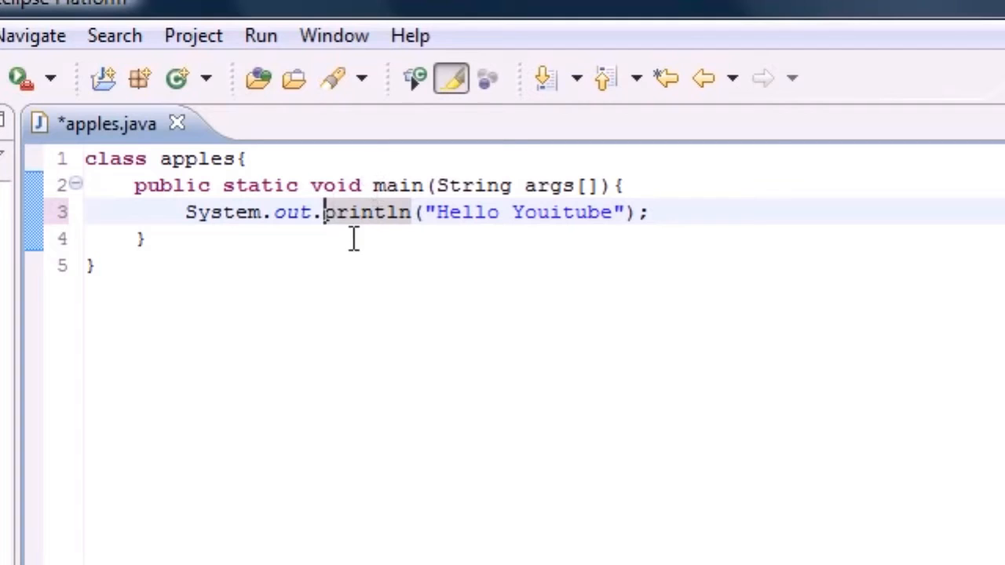
drag(324, 212, 647, 213)
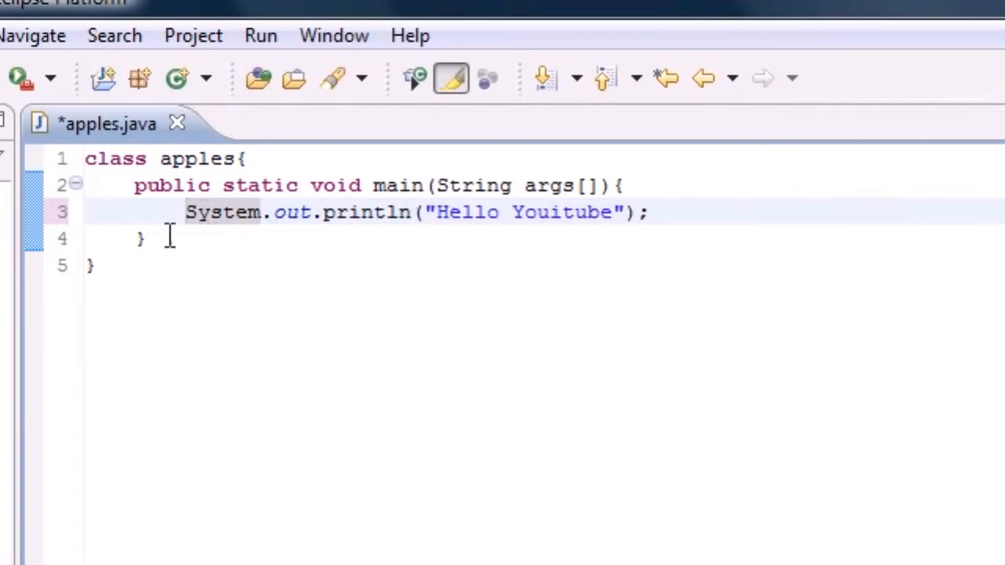
key(ctrl+a)
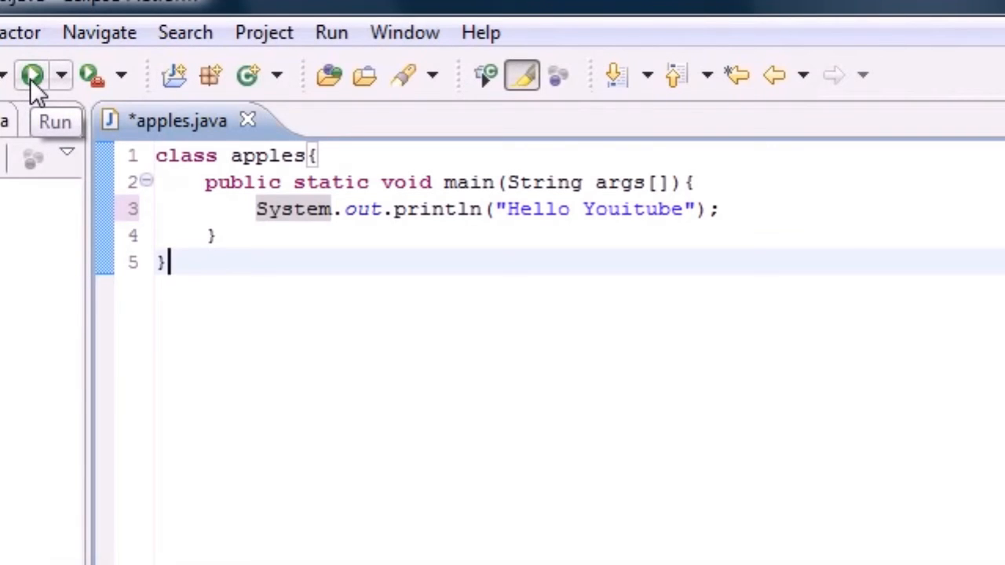
Run the apples program from the toolbar, saving apples.java when prompted
click(31, 76)
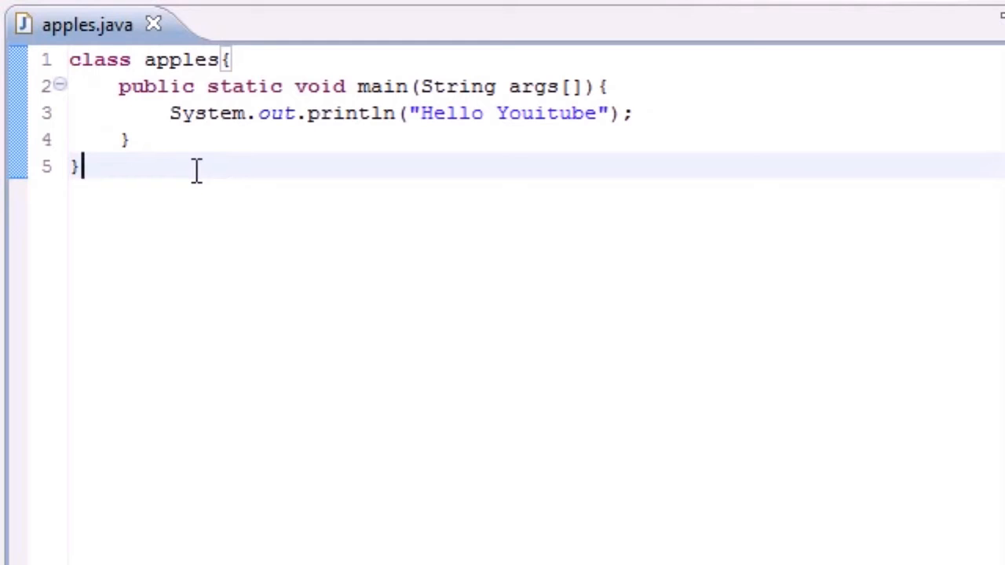
mouse_move(139, 64)
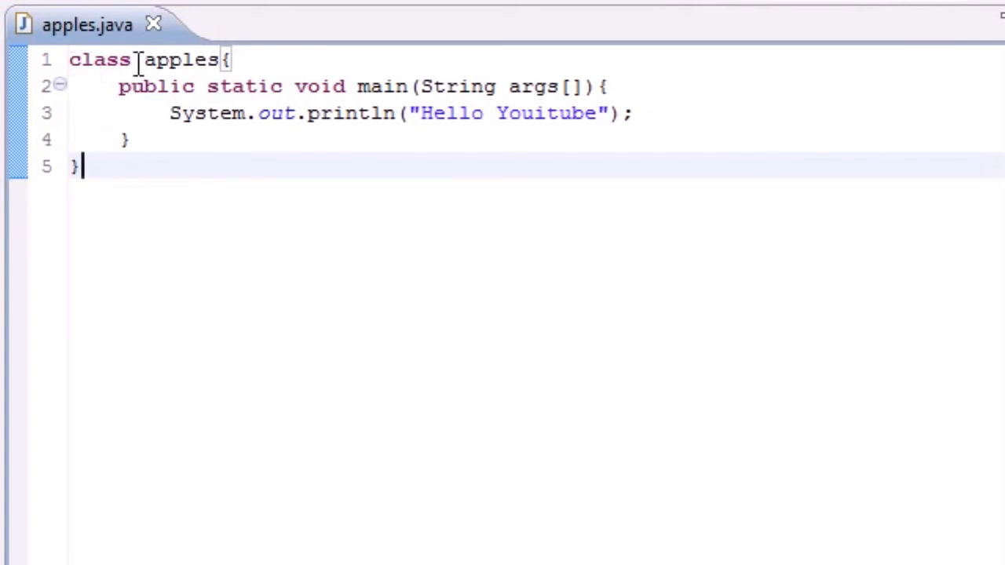
drag(119, 86, 280, 87)
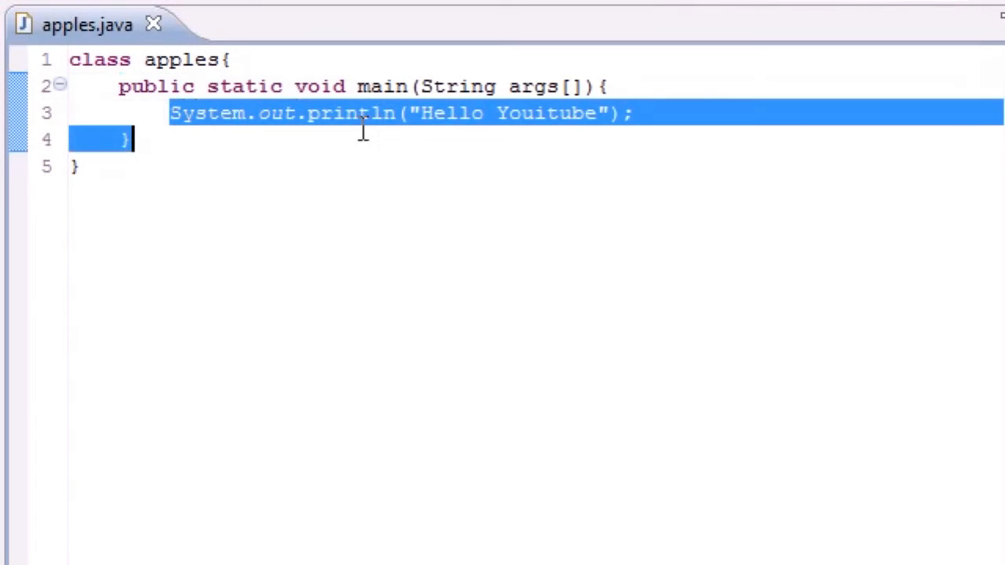
double_click(157, 86)
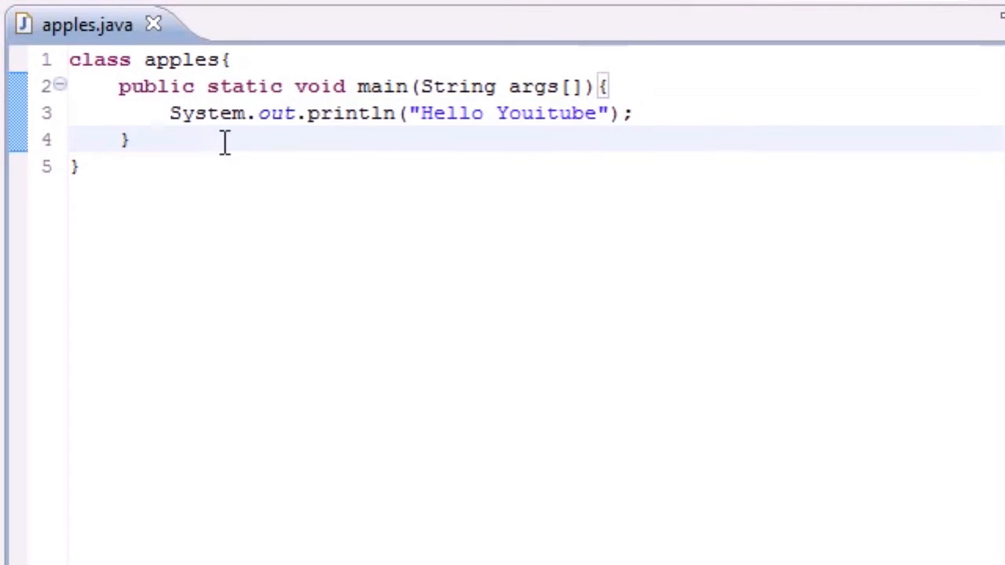
drag(119, 86, 128, 139)
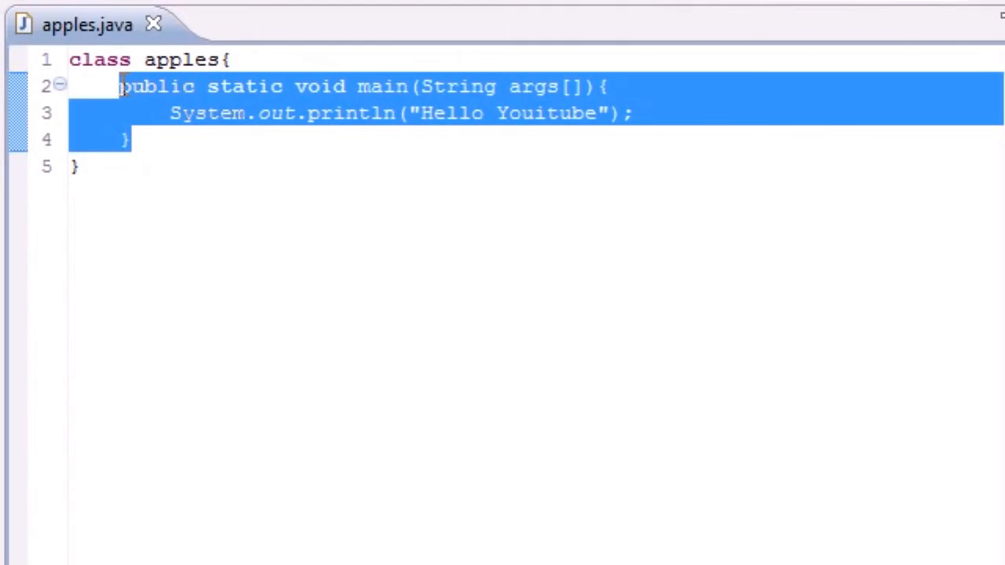
double_click(157, 86)
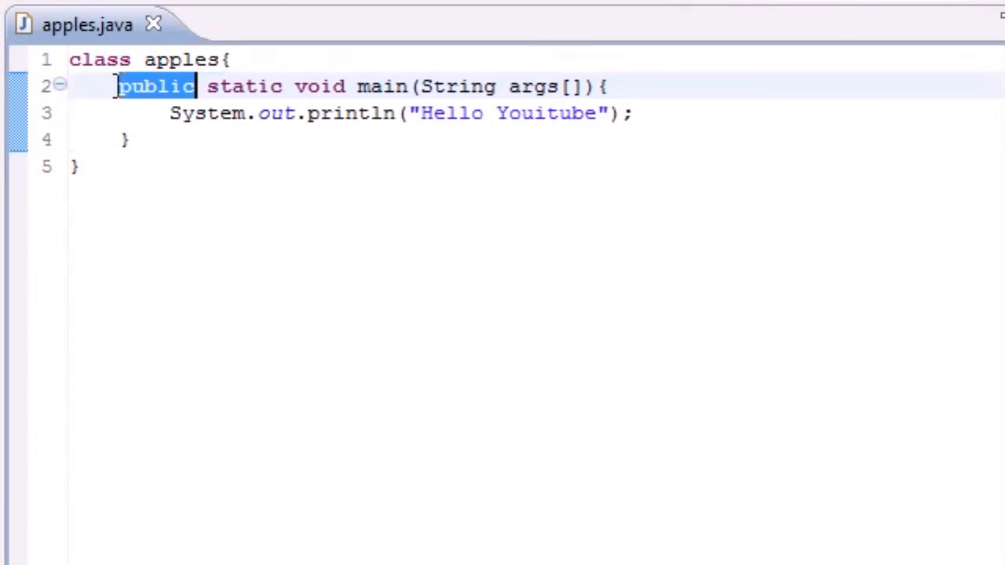
double_click(242, 86)
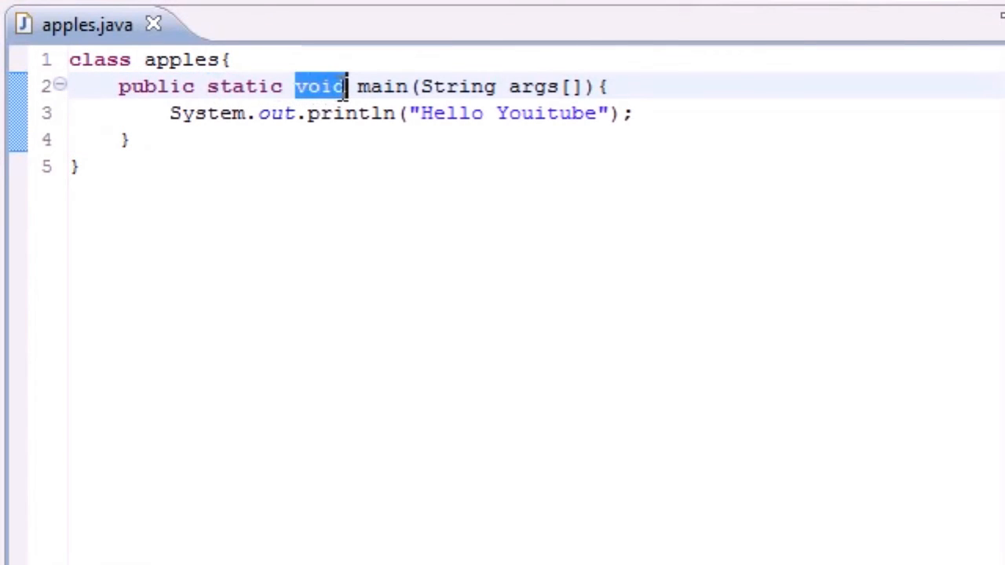
mouse_move(317, 86)
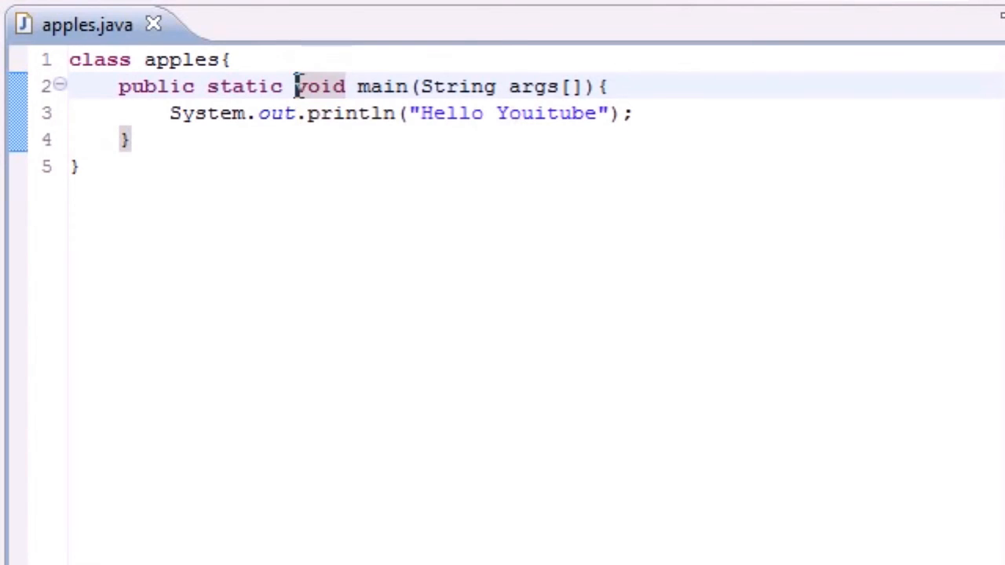
mouse_move(479, 40)
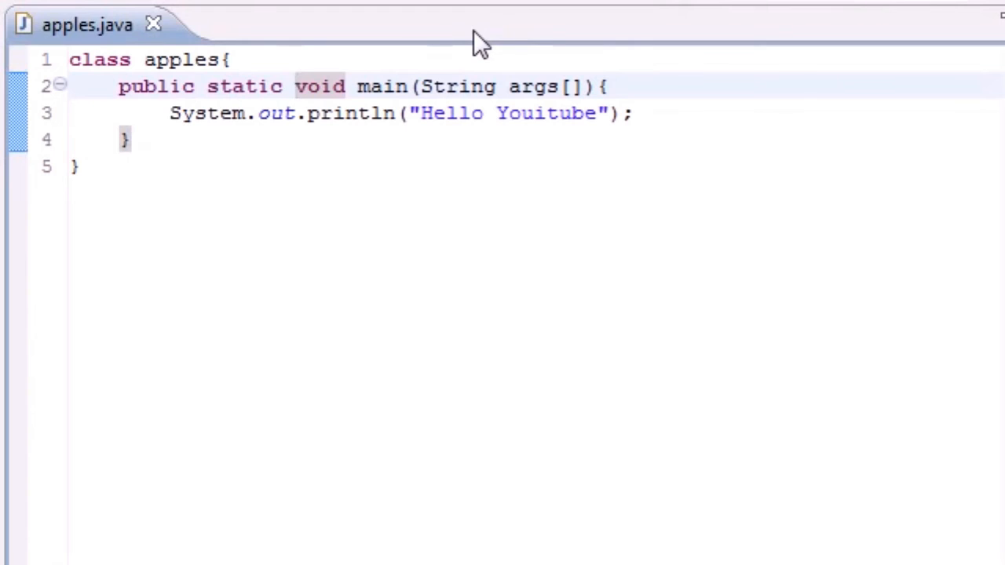
click(293, 86)
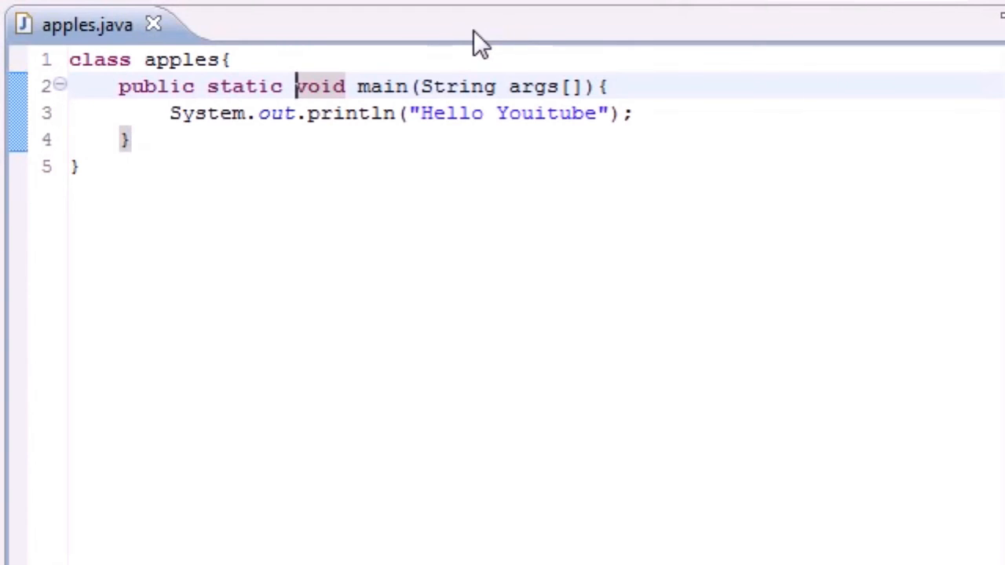
mouse_move(286, 333)
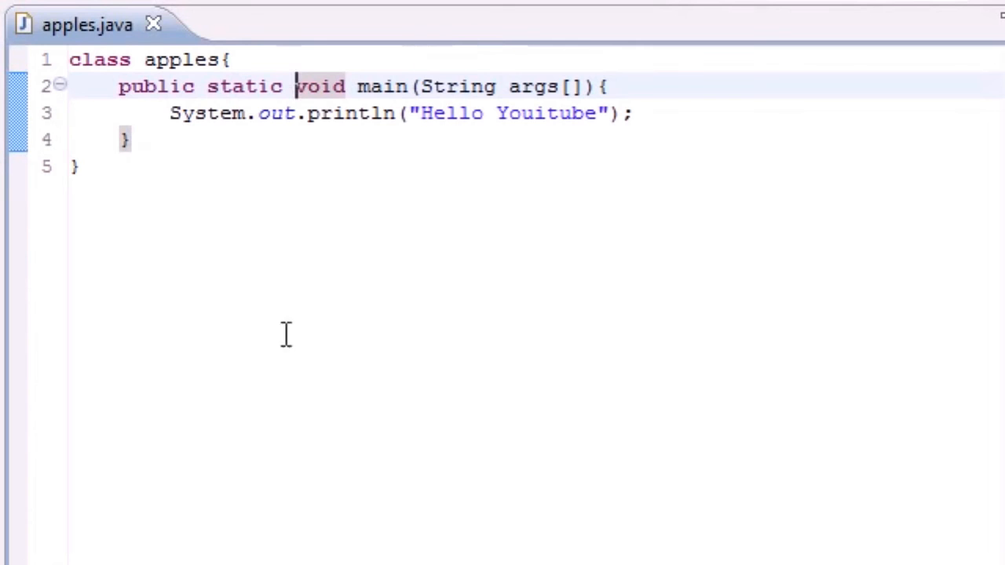